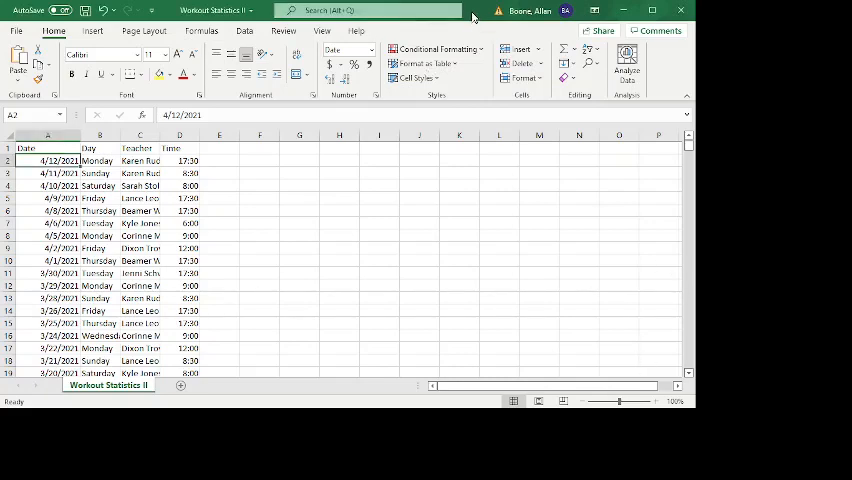
mouse_move(472, 15)
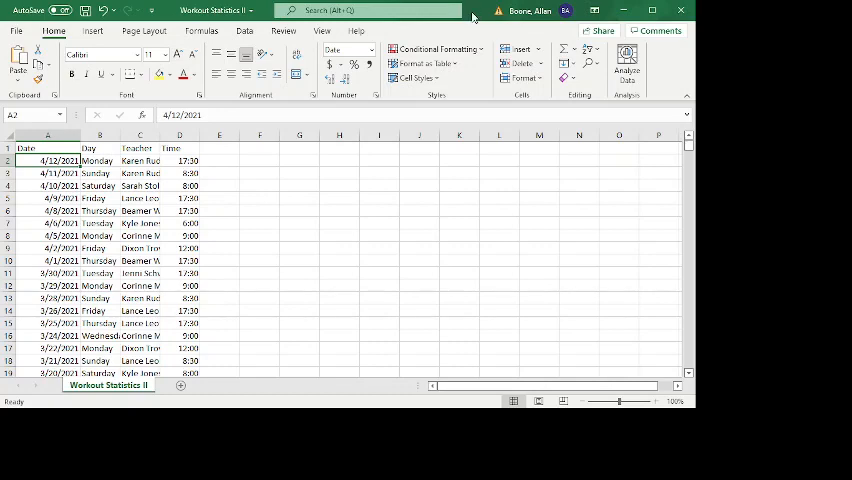
mouse_move(478, 62)
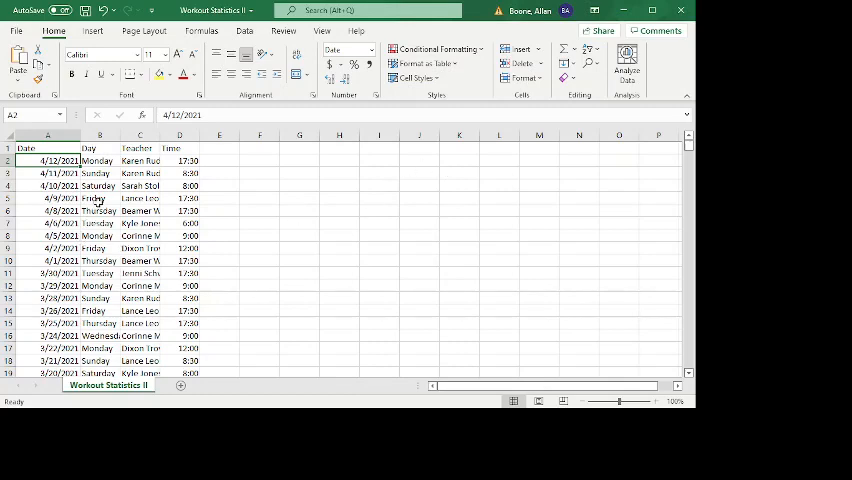
Step: Inspect the Day column and visit time values in the workout log
click(99, 197)
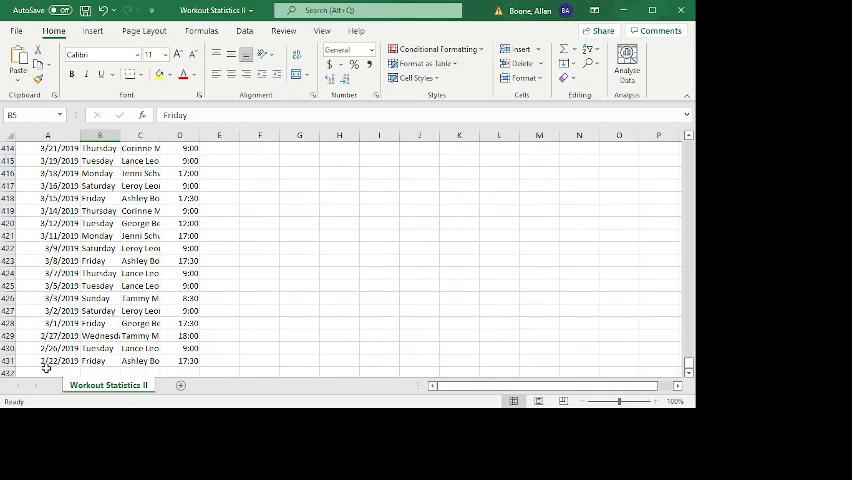
scroll(up, 3)
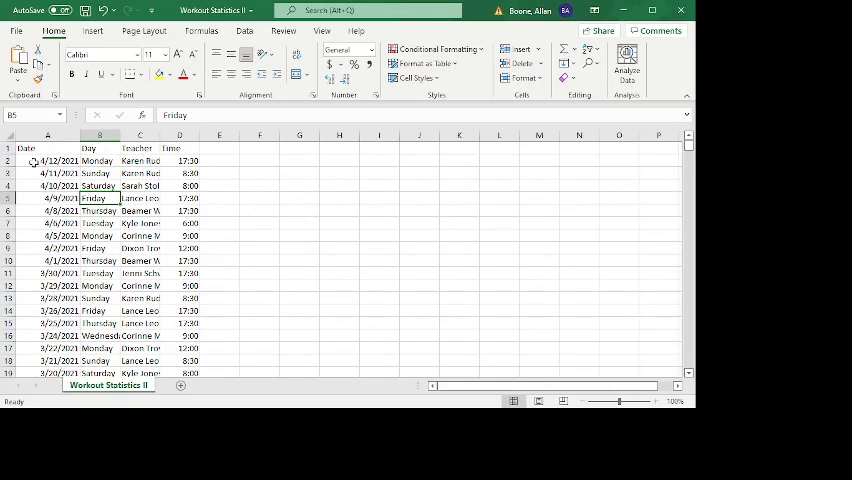
mouse_move(248, 182)
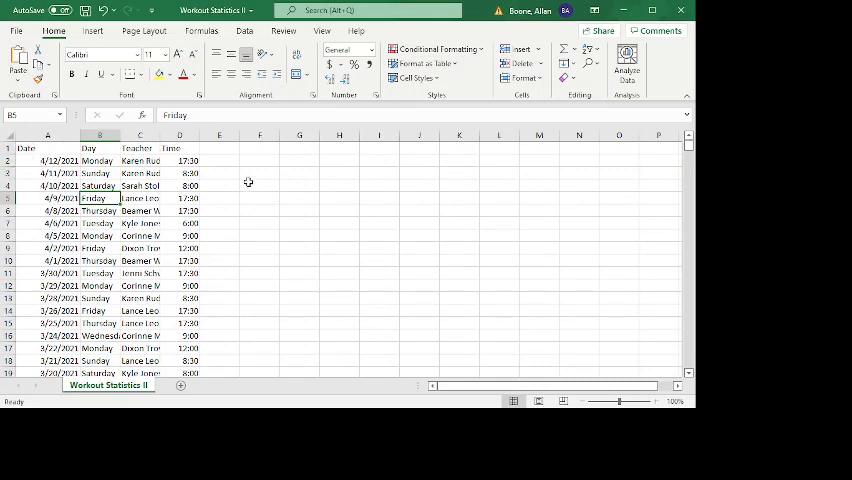
mouse_move(283, 302)
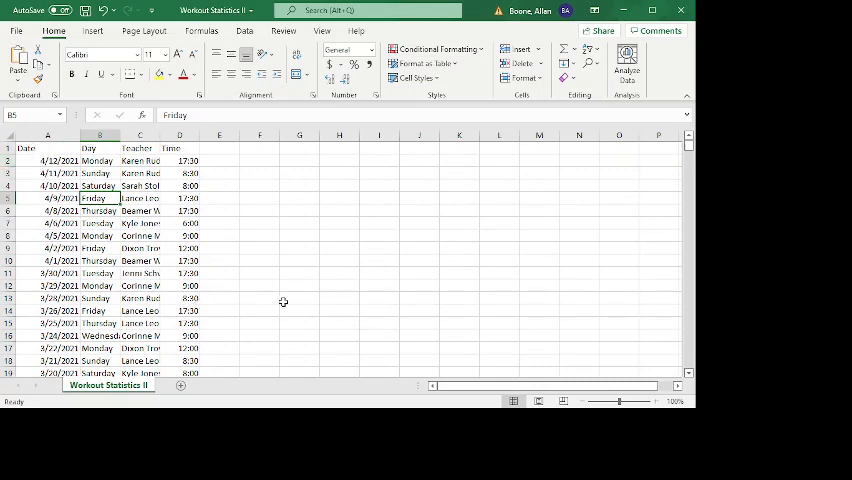
mouse_move(44, 149)
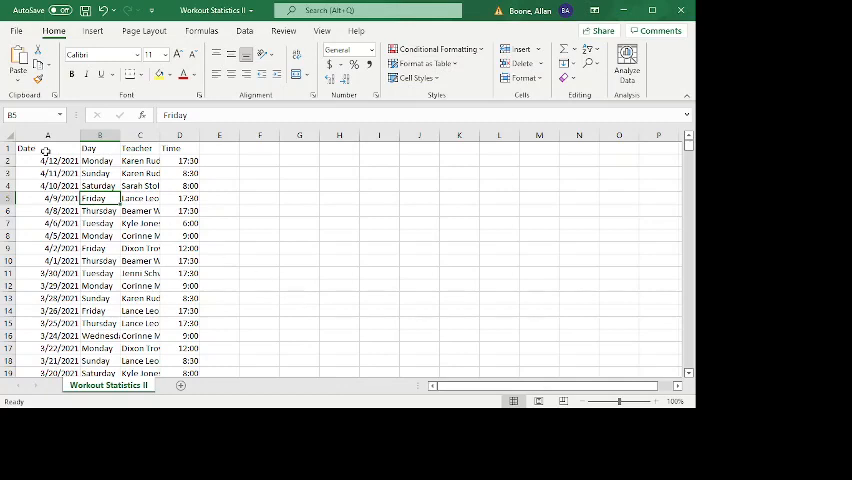
click(99, 148)
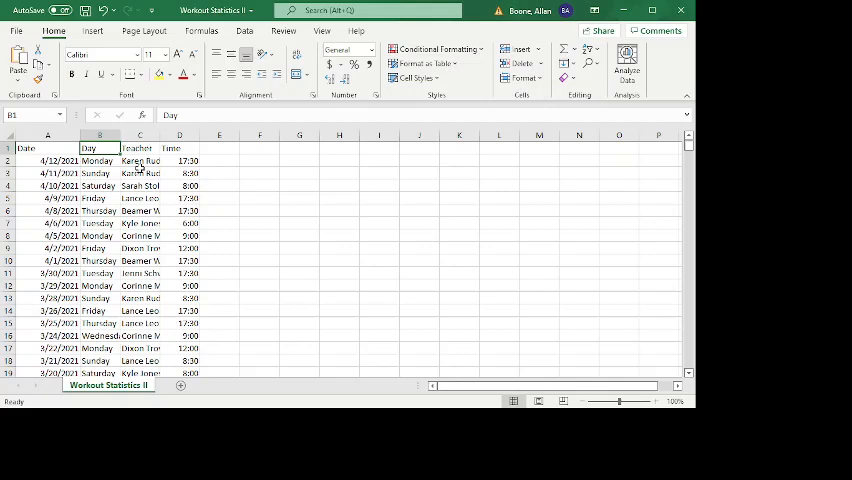
click(180, 198)
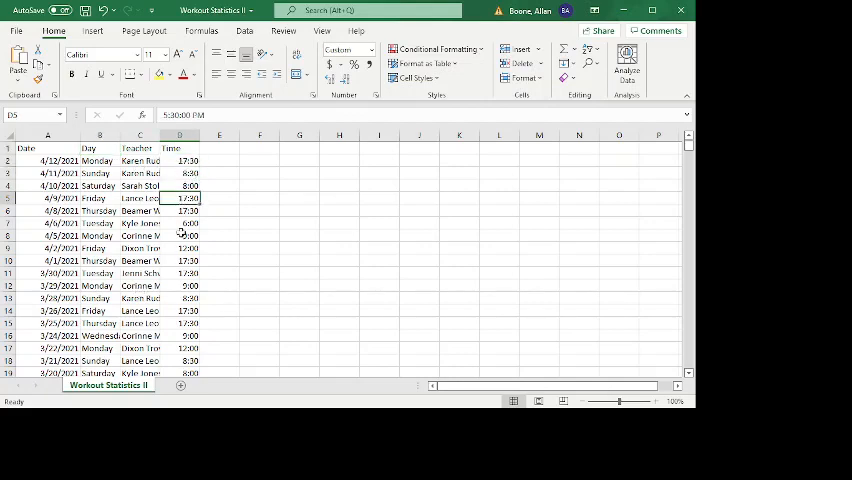
click(180, 235)
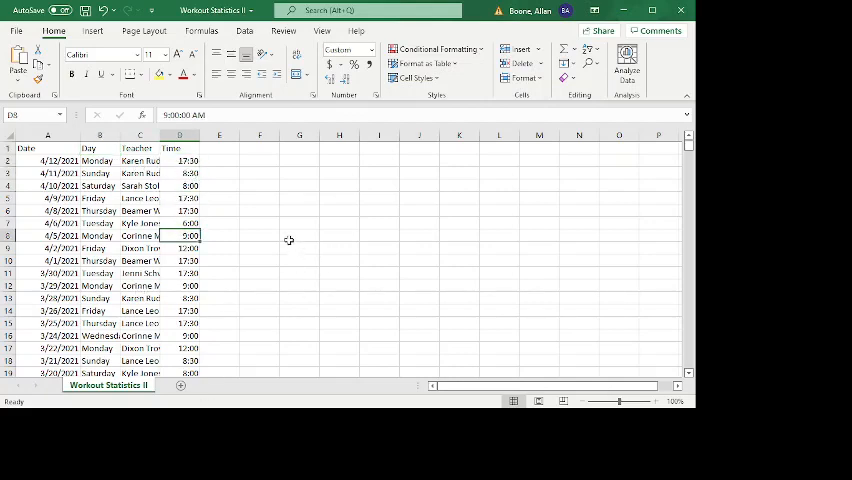
click(300, 235)
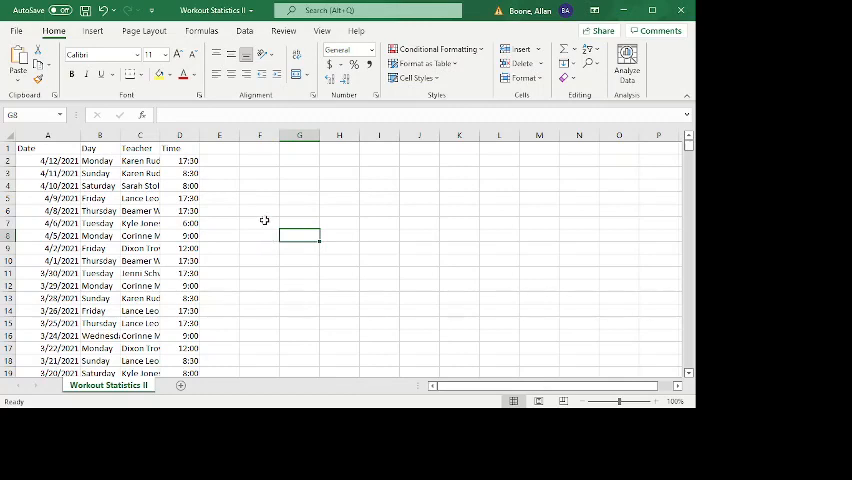
mouse_move(258, 247)
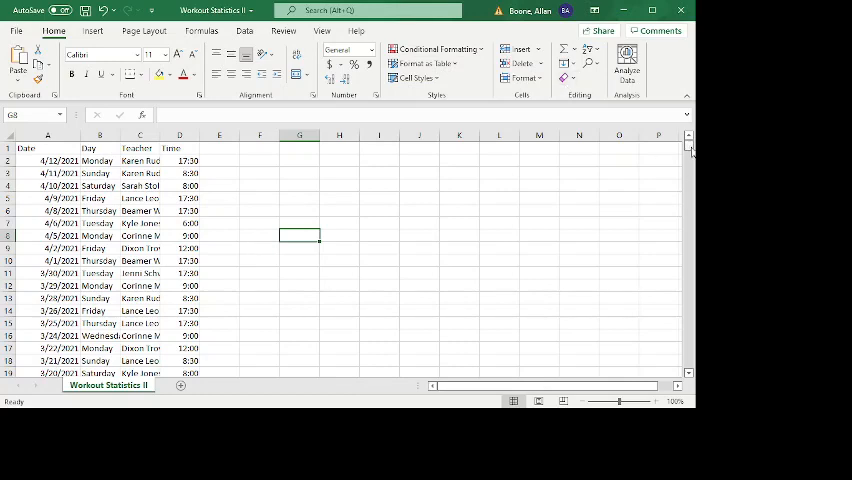
Step: Start inserting a PivotTable from the workout data via the Insert ribbon
scroll(down, 3)
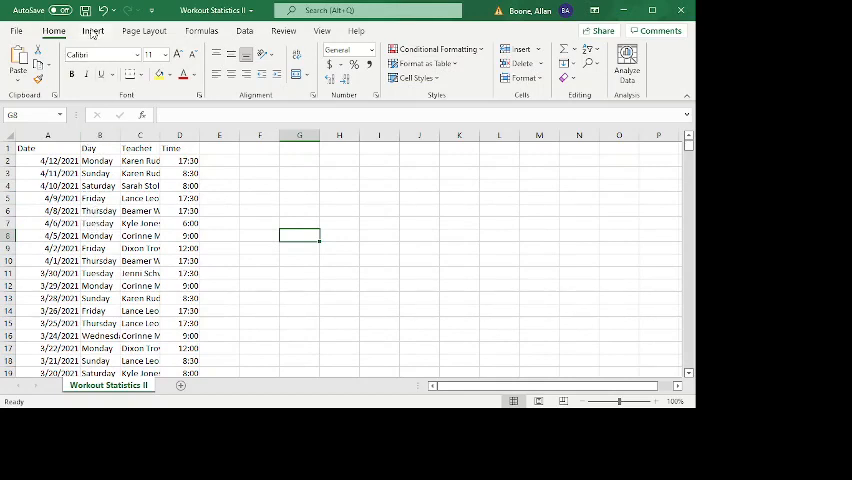
click(92, 31)
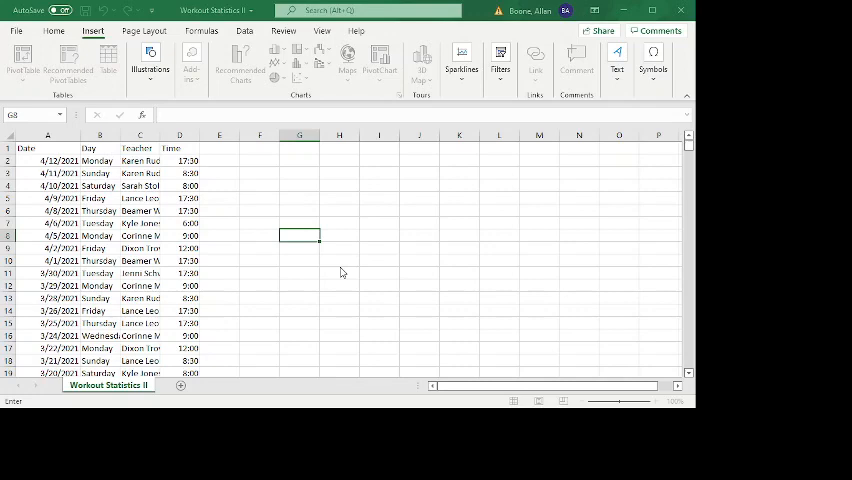
mouse_move(369, 252)
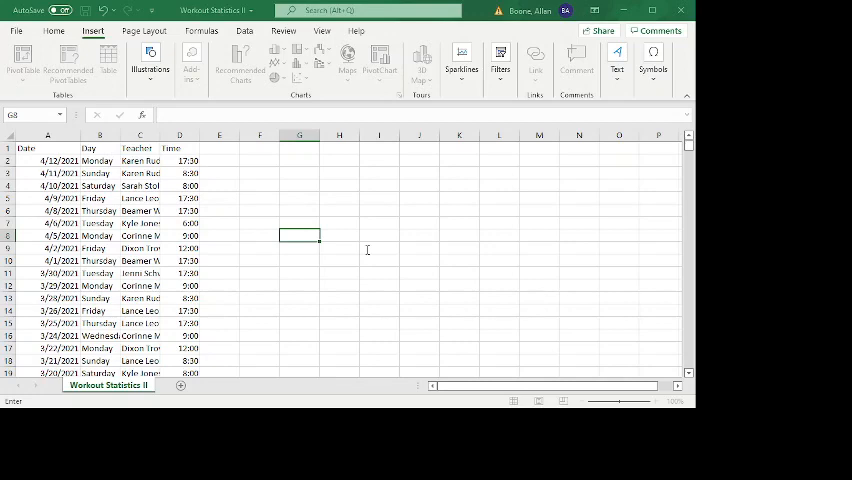
mouse_move(365, 252)
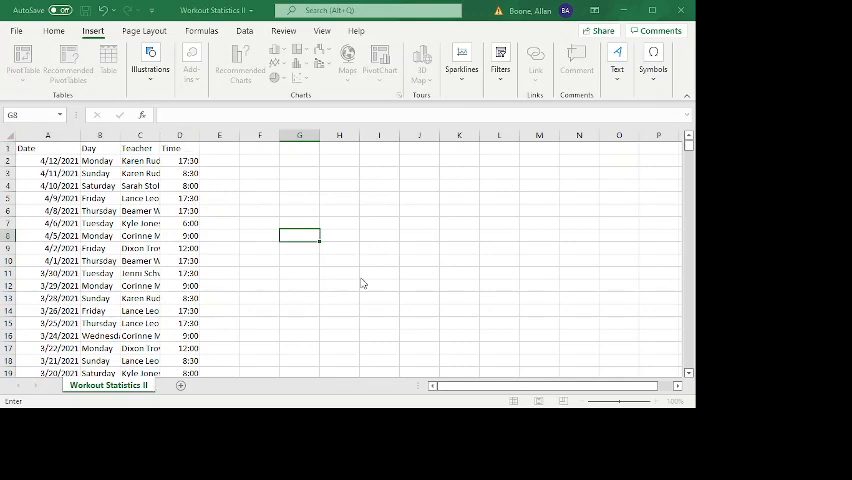
mouse_move(392, 301)
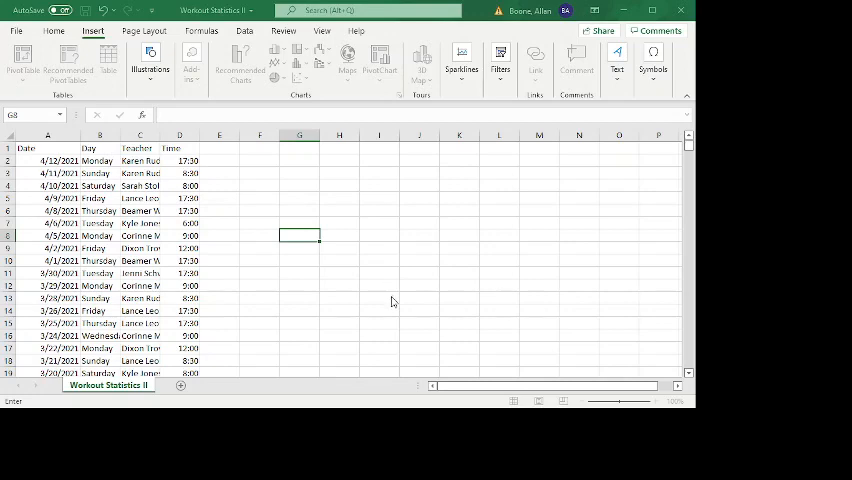
mouse_move(383, 287)
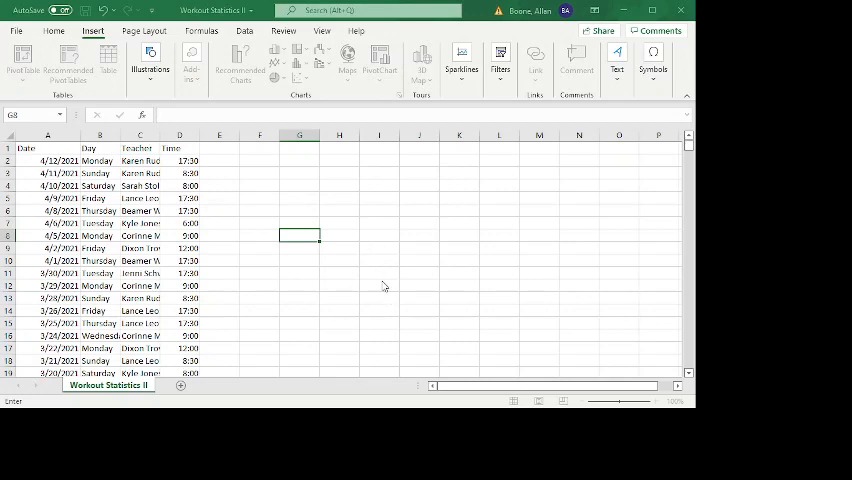
mouse_move(316, 340)
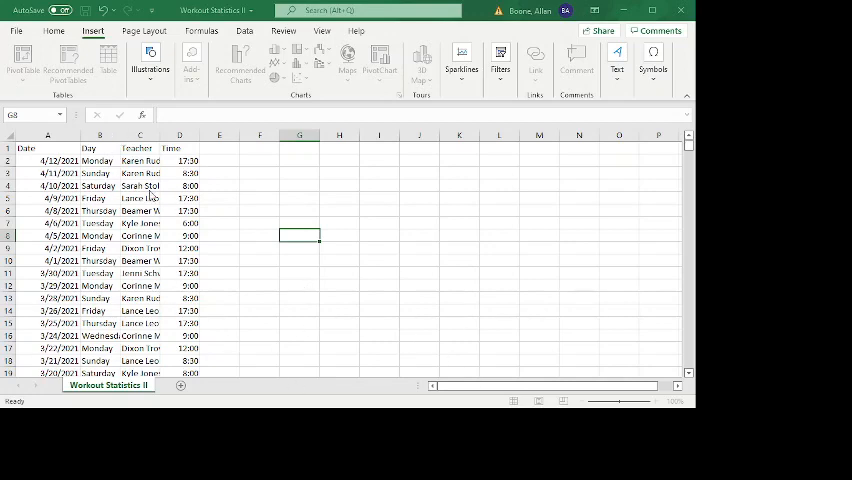
mouse_move(434, 332)
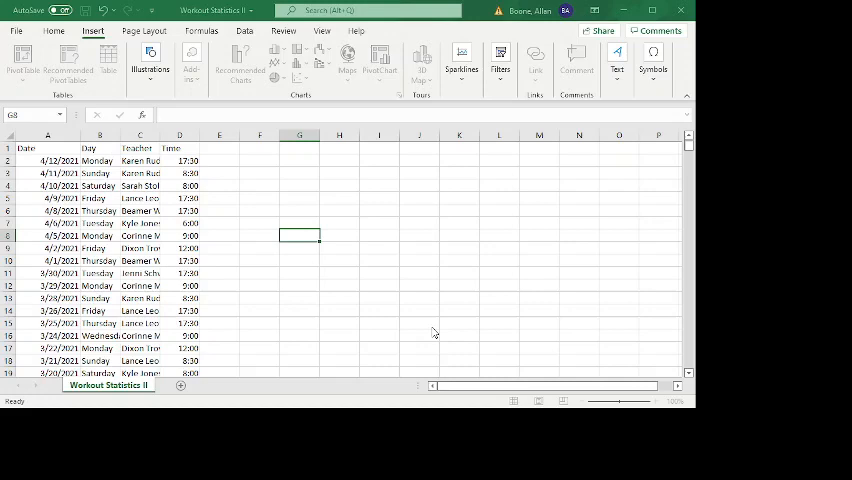
click(22, 60)
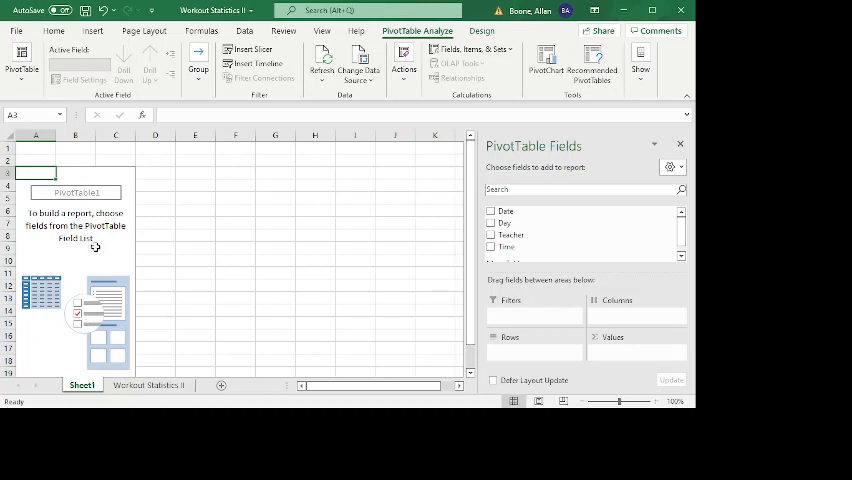
mouse_move(82, 267)
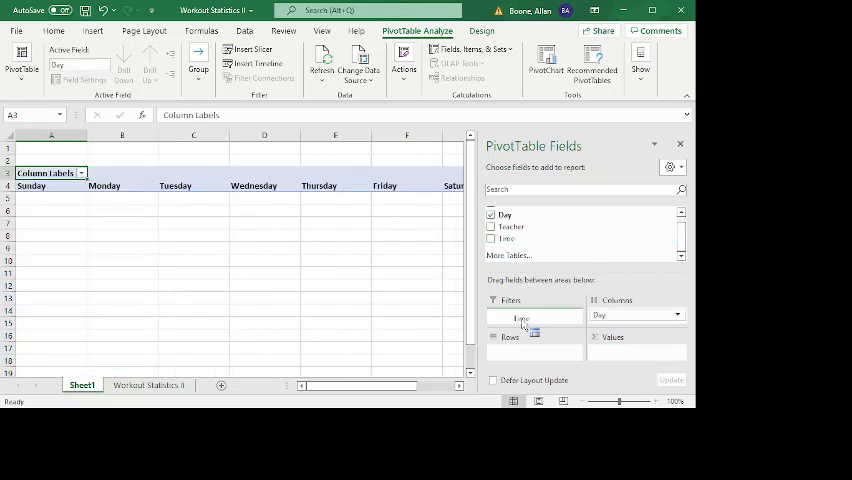
Step: Place the Time field into the PivotTable rows
click(491, 239)
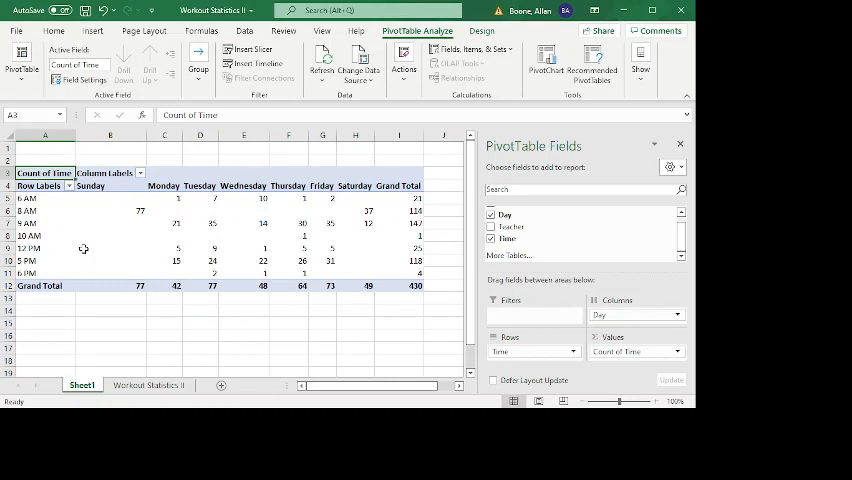
mouse_move(267, 210)
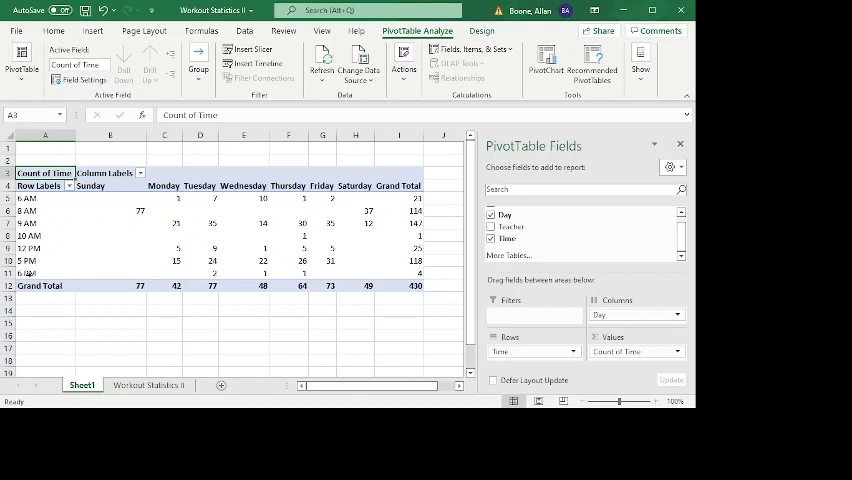
mouse_move(427, 189)
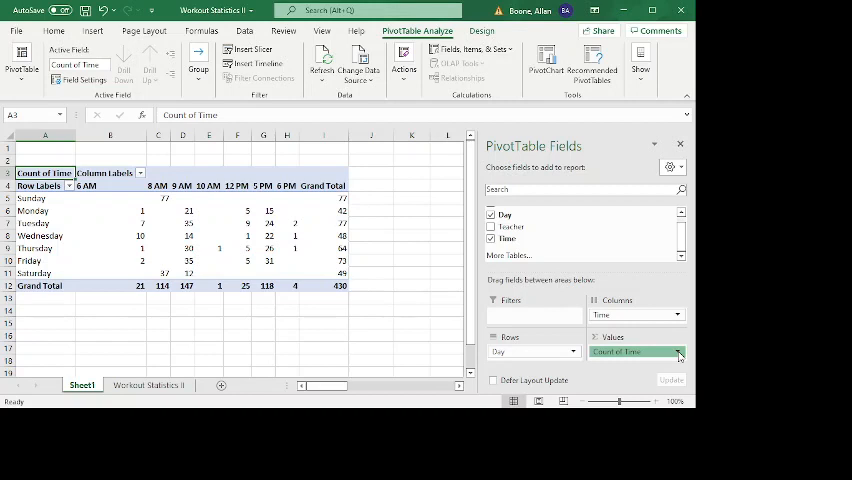
mouse_move(662, 343)
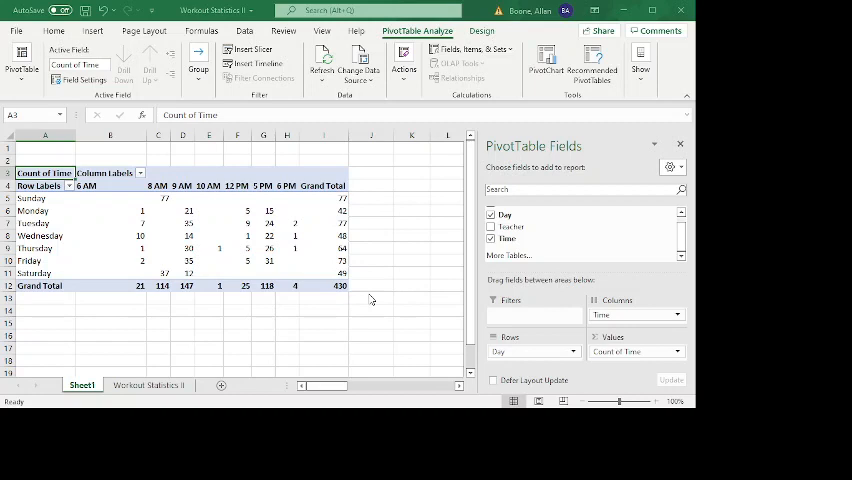
mouse_move(367, 303)
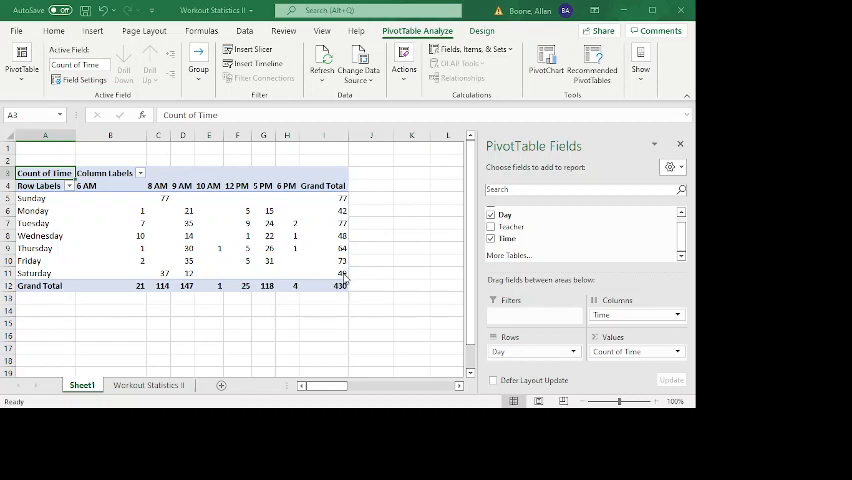
mouse_move(368, 293)
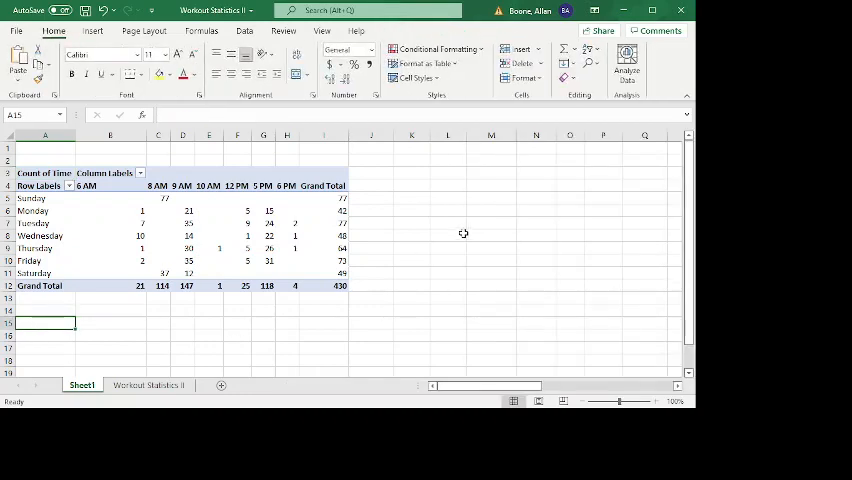
Step: Type 'What proportion of my attendence was on Tuesday?' in K3 beside the PivotTable
click(411, 172)
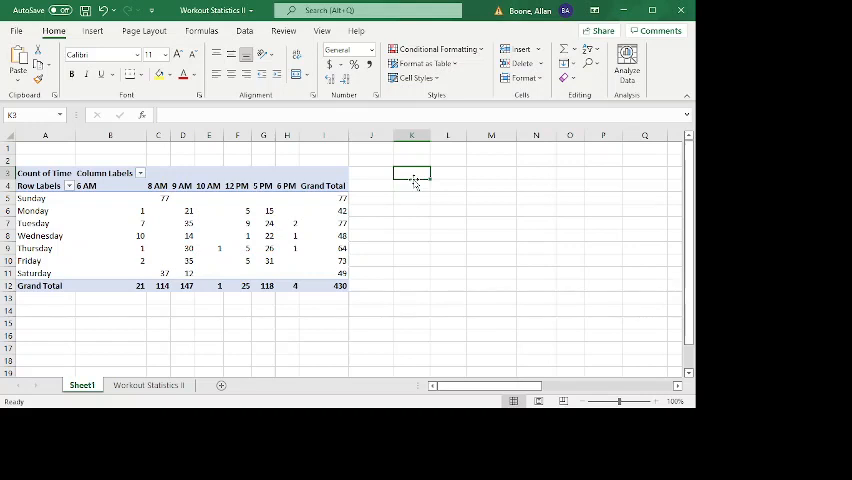
text(What)
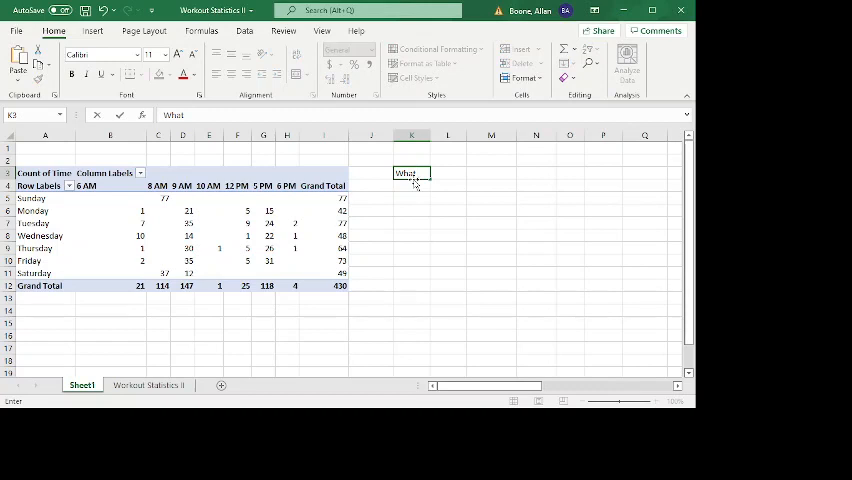
text(proportion)
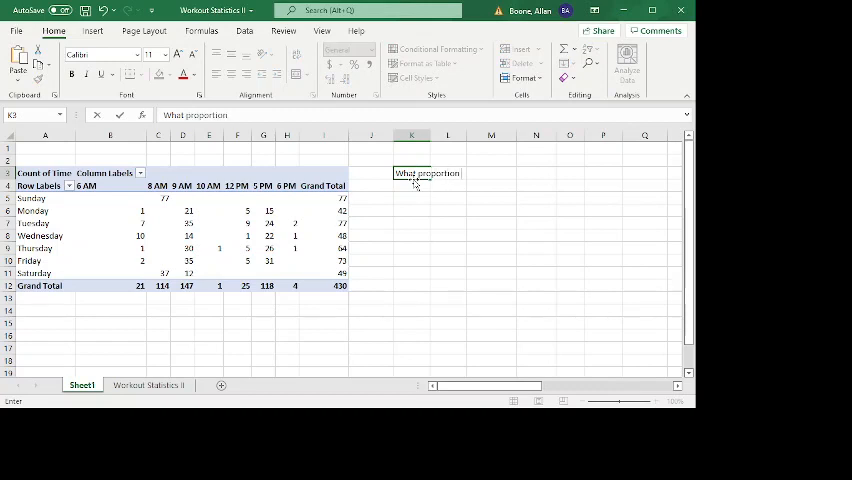
text(of my)
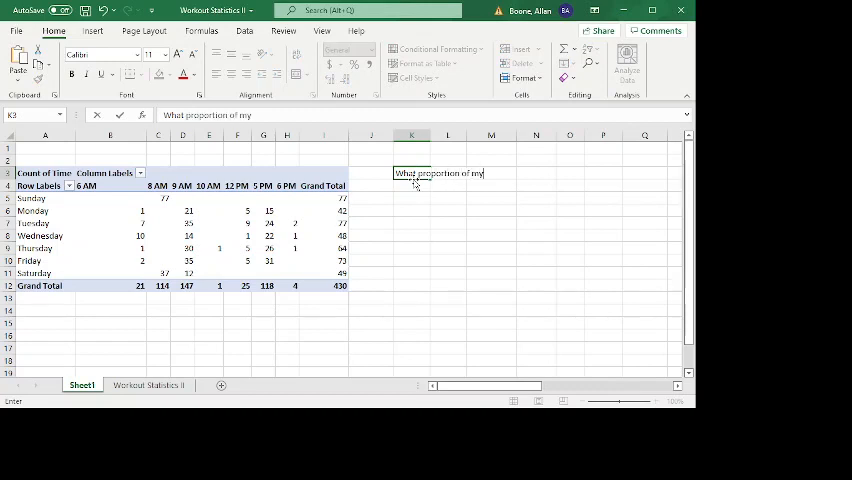
text(attendence was on)
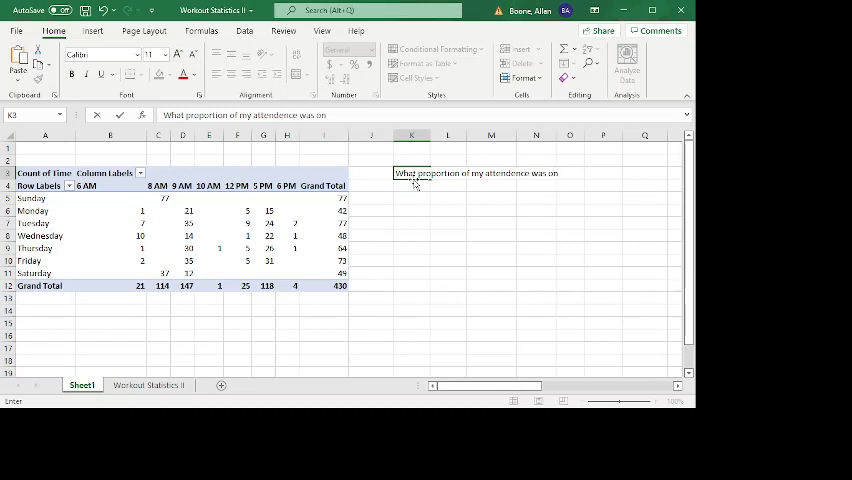
text(Tuesday?)
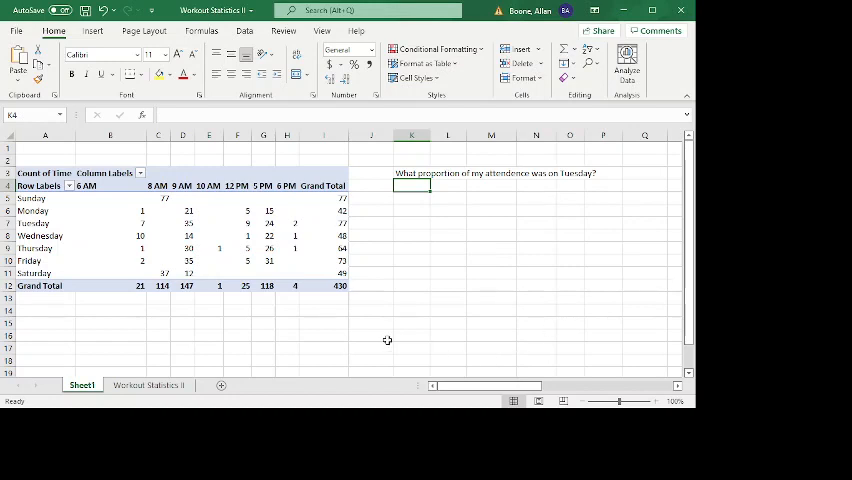
mouse_move(458, 277)
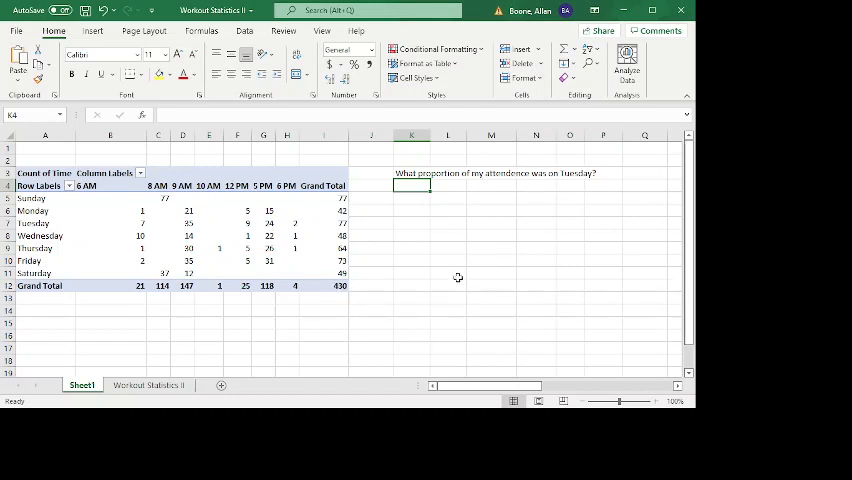
Step: Answer 77/430 and write the Wednesday-at-9am conditional question below it
text(77)
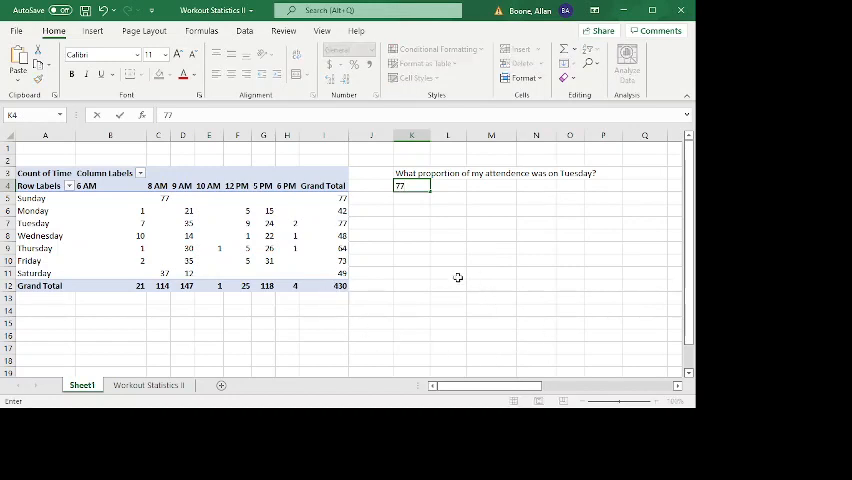
text(/430)
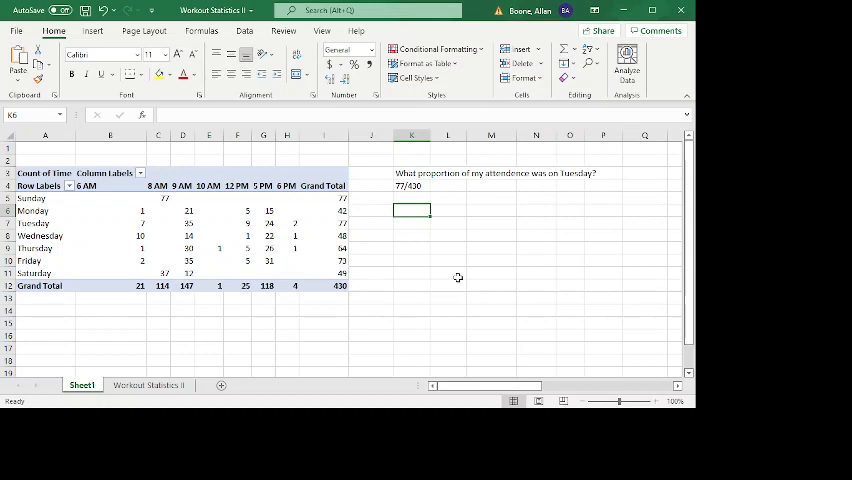
text(c)
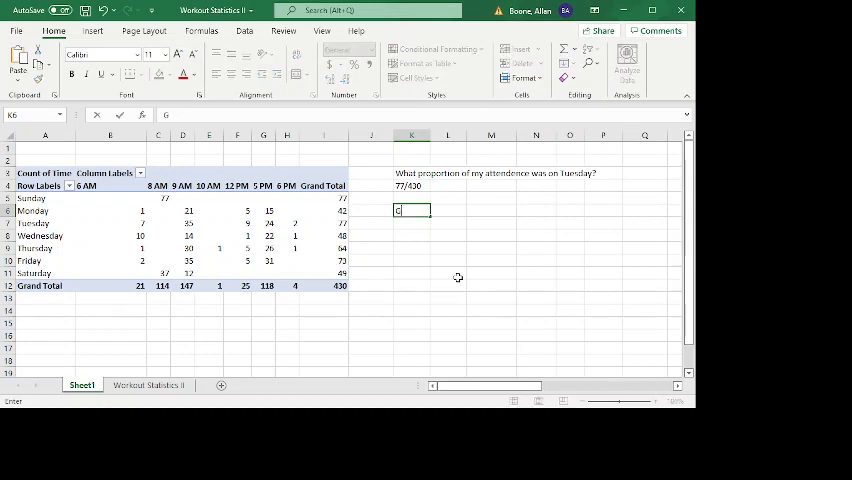
text(iven that a class was on)
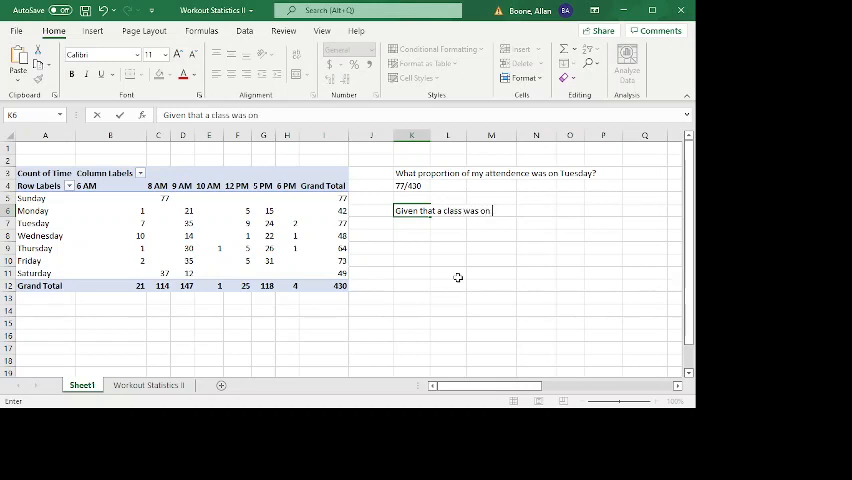
text(a Wednesday)
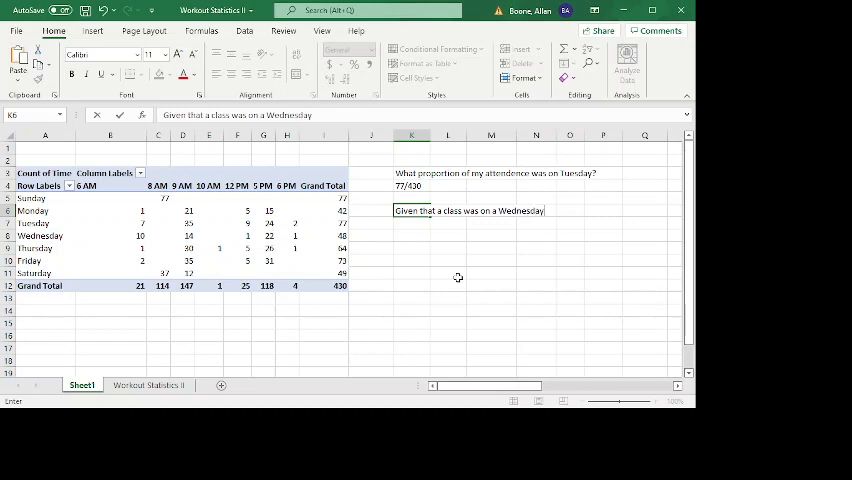
text(that)
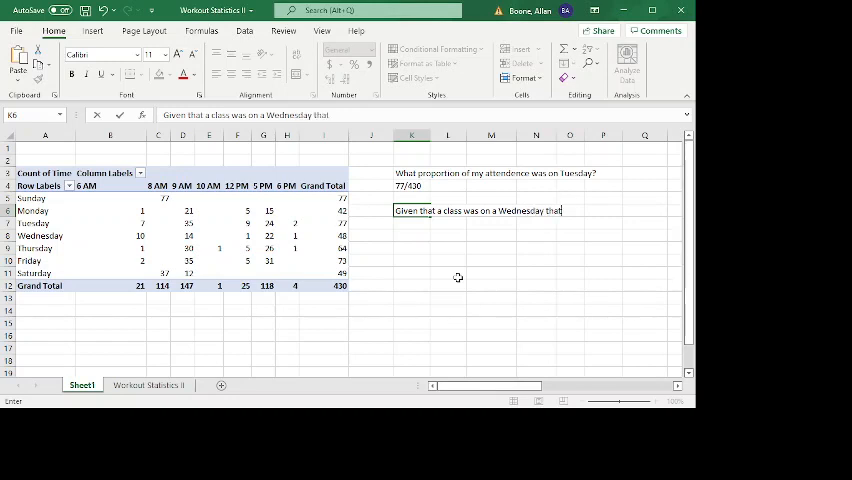
text(I attne)
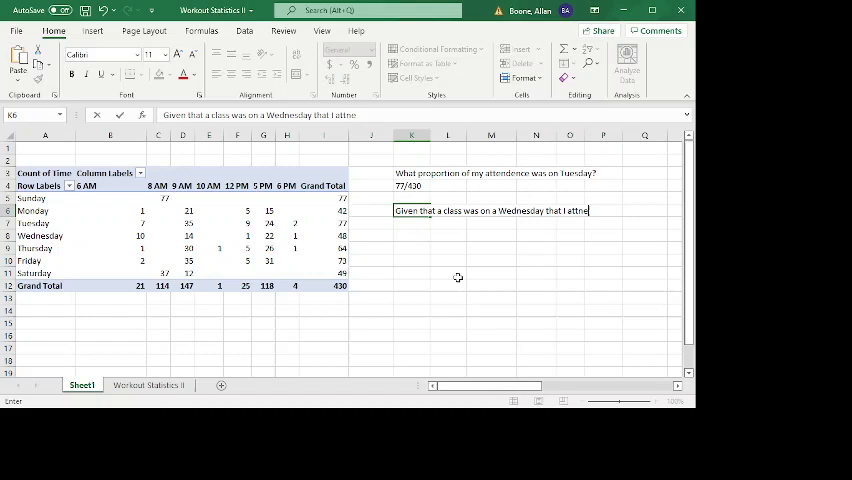
text(ned, how likely)
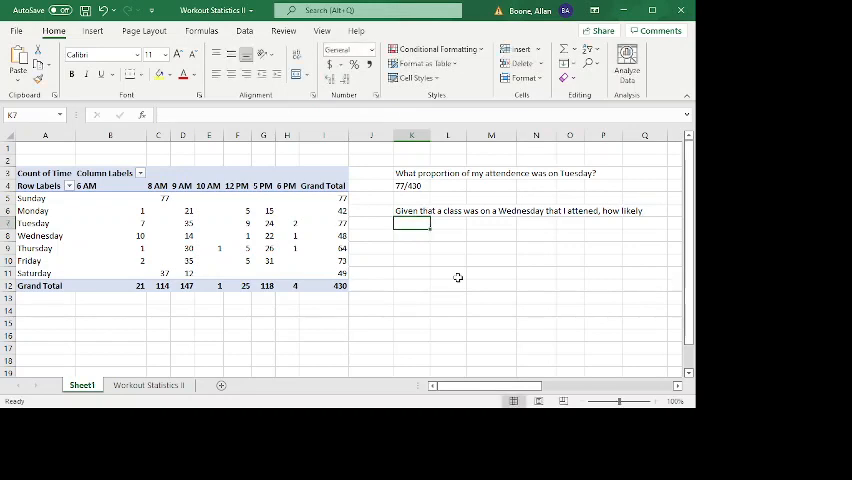
text(was it that)
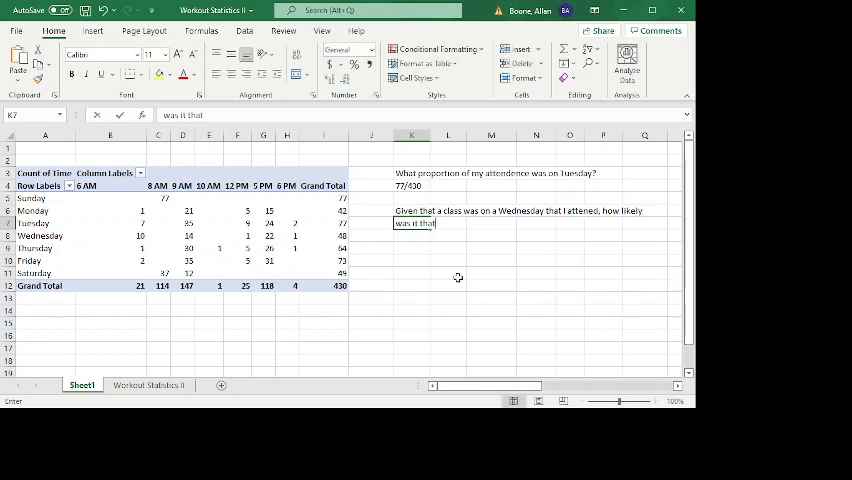
text(I a)
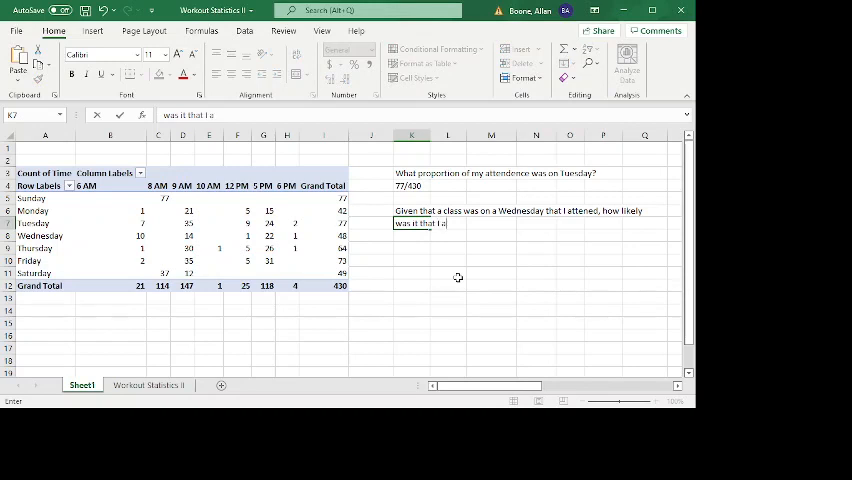
text(ttended)
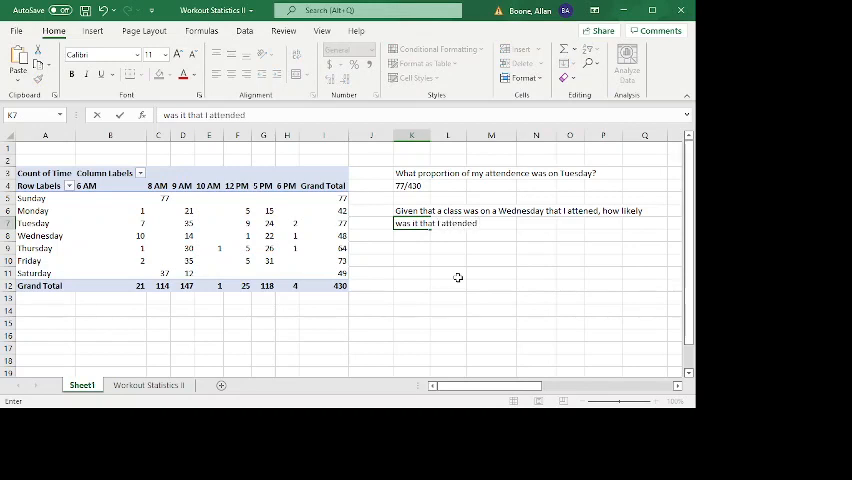
text(at)
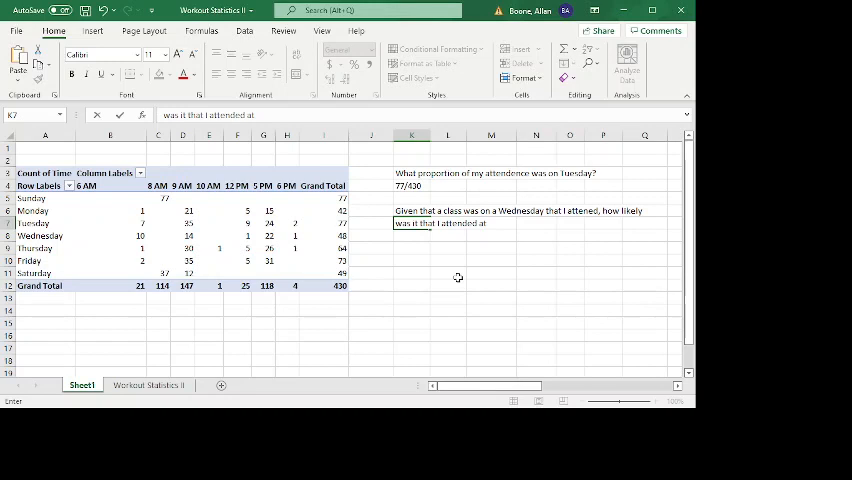
text(9am)
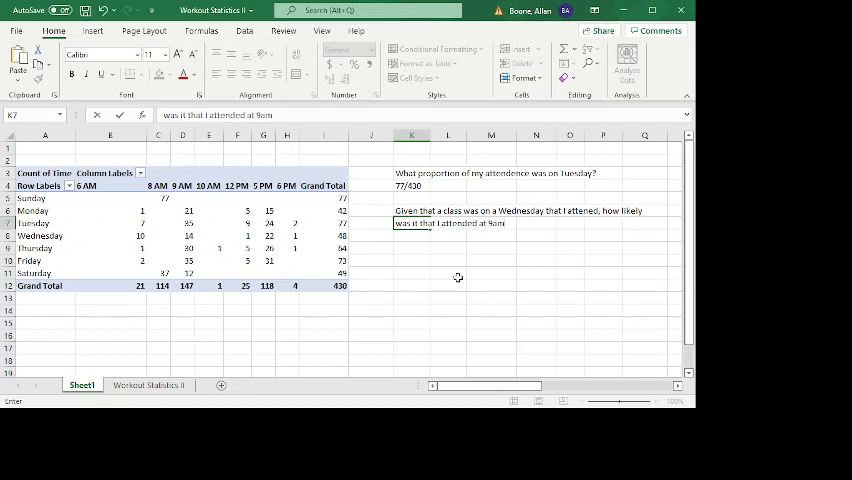
key(Return)
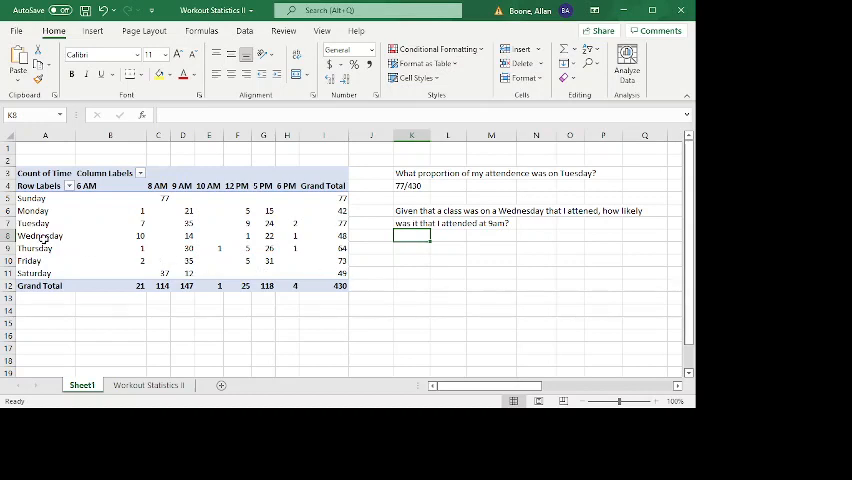
Step: Check Wednesday's pivot total of 48 and enter 14/48 as the answer
click(44, 235)
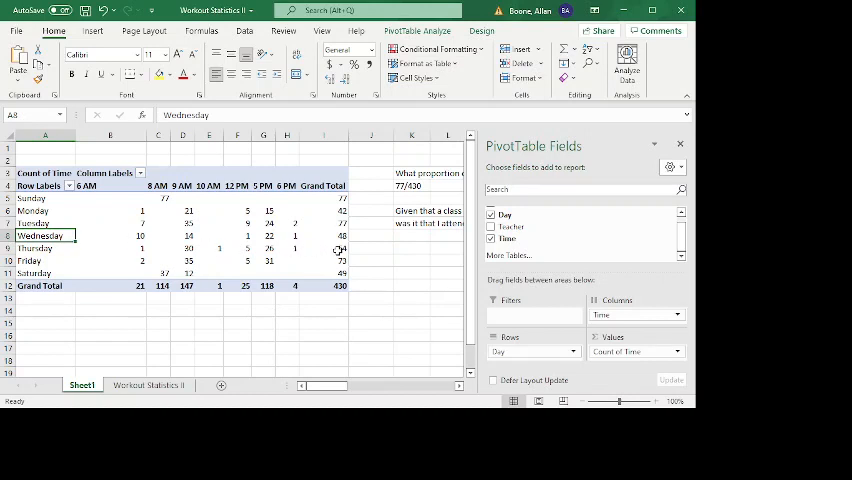
click(341, 235)
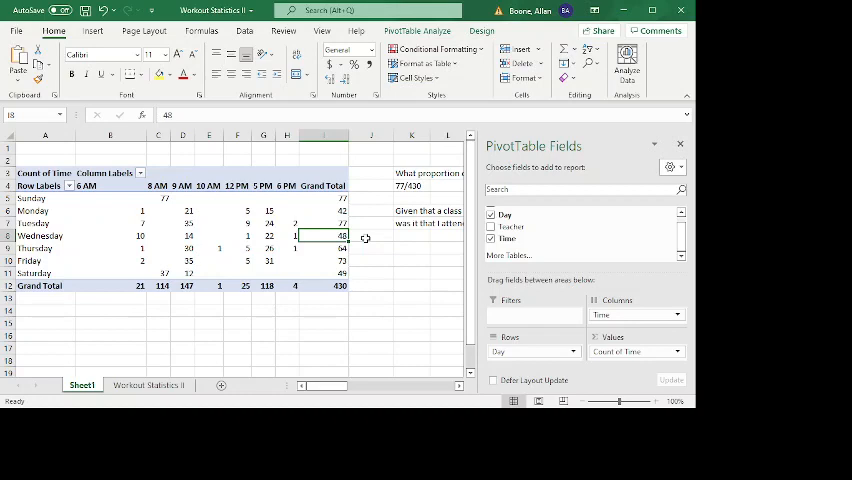
click(183, 235)
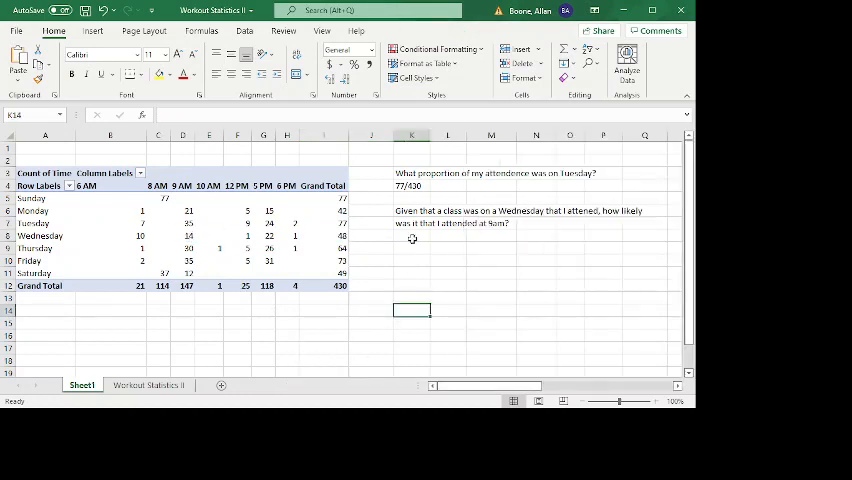
click(411, 236)
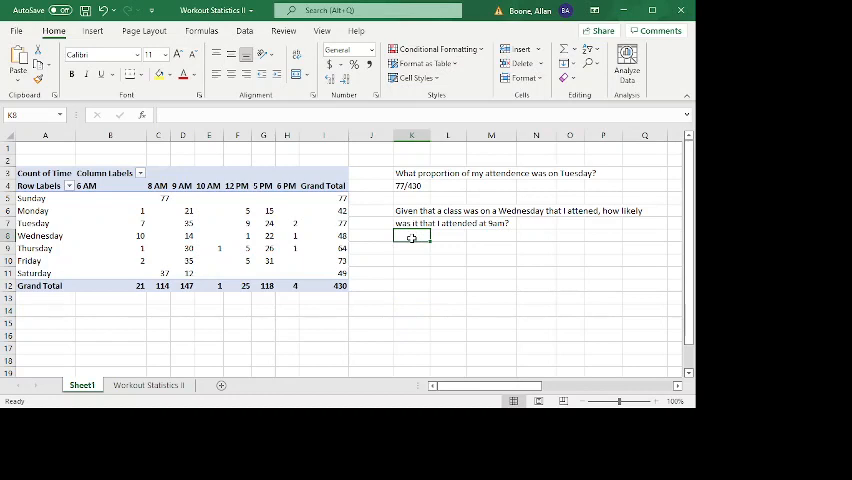
text(14/)
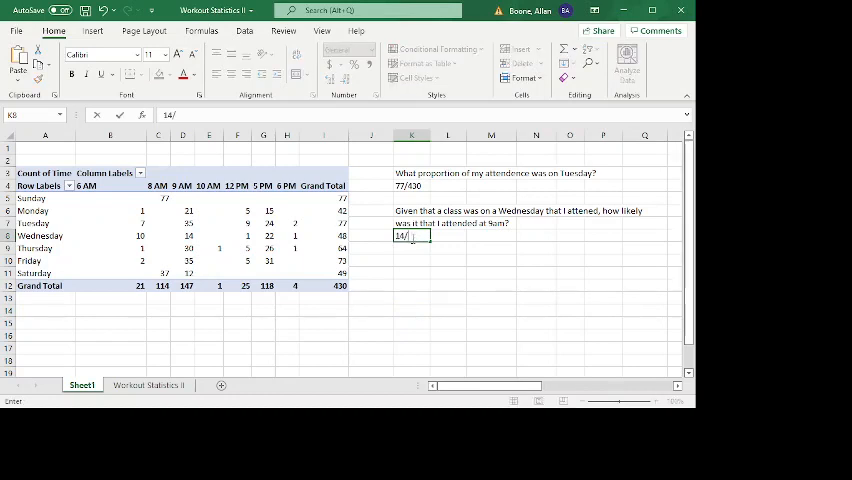
text(48)
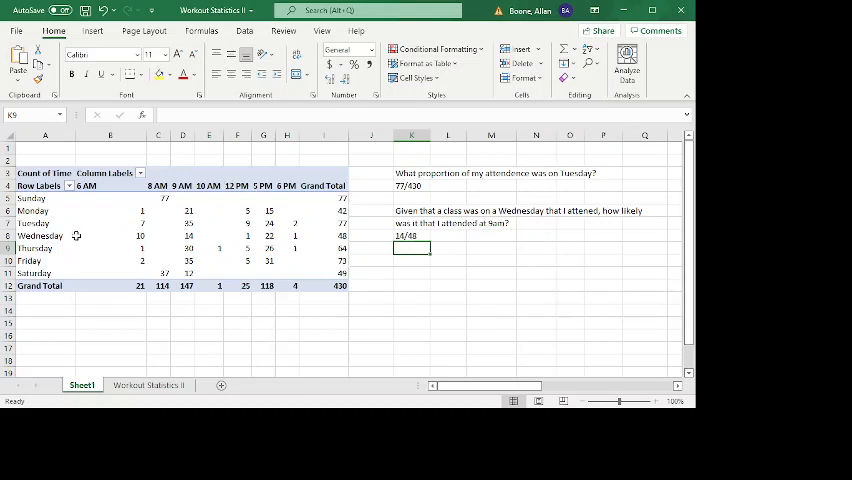
click(110, 235)
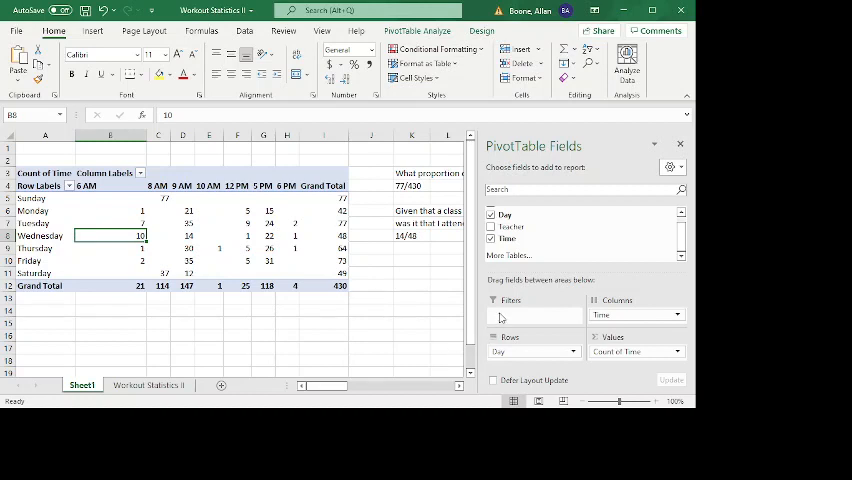
mouse_move(508, 255)
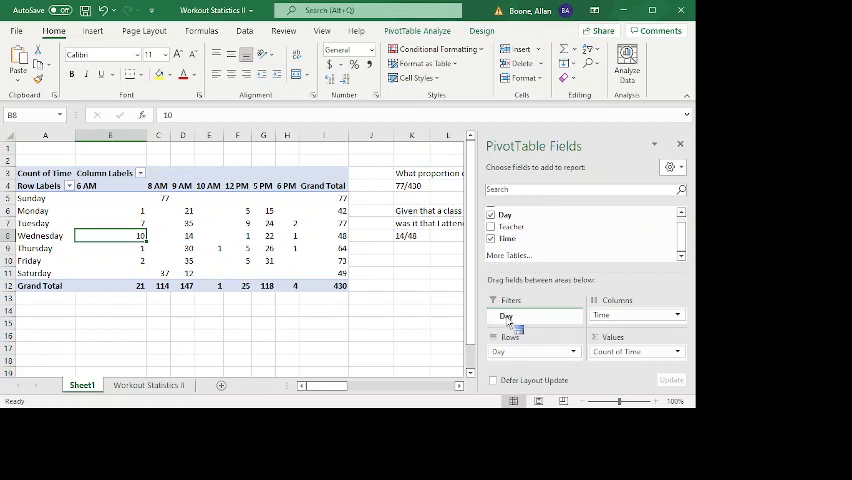
drag(531, 351, 531, 314)
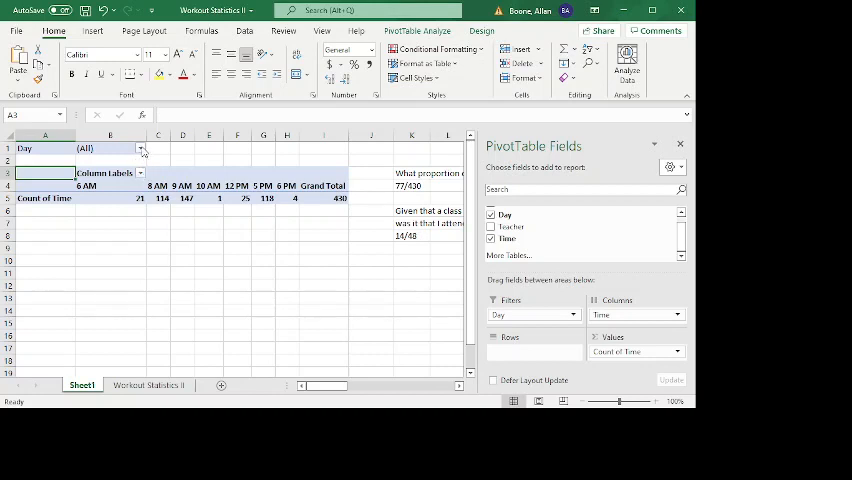
mouse_move(30, 253)
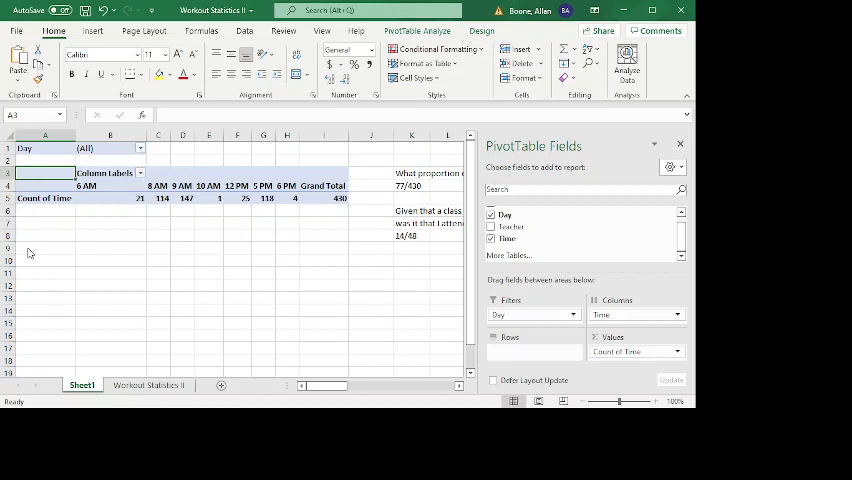
mouse_move(72, 313)
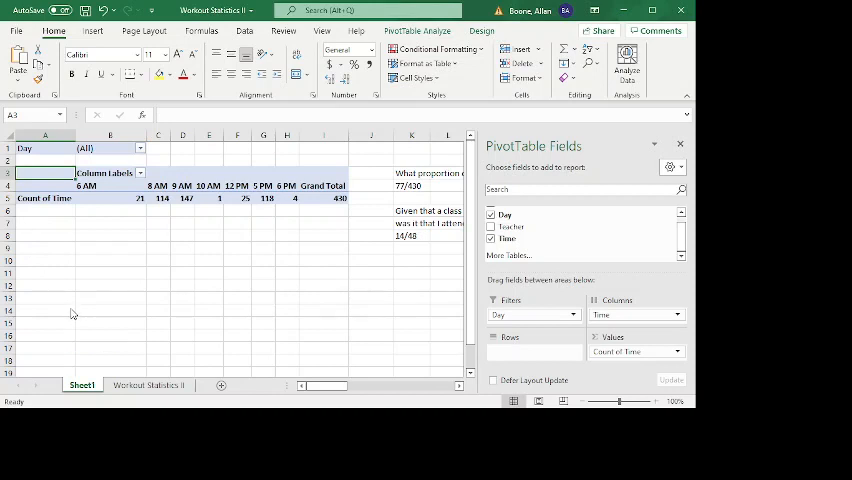
click(140, 148)
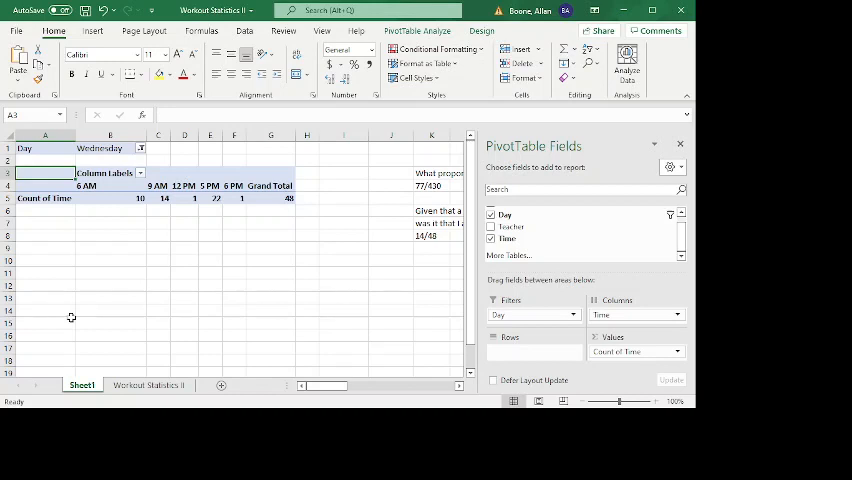
click(158, 198)
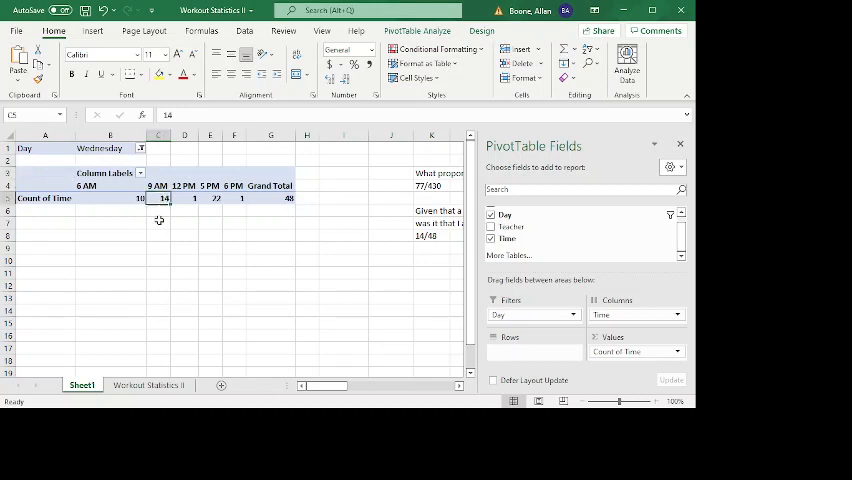
click(271, 197)
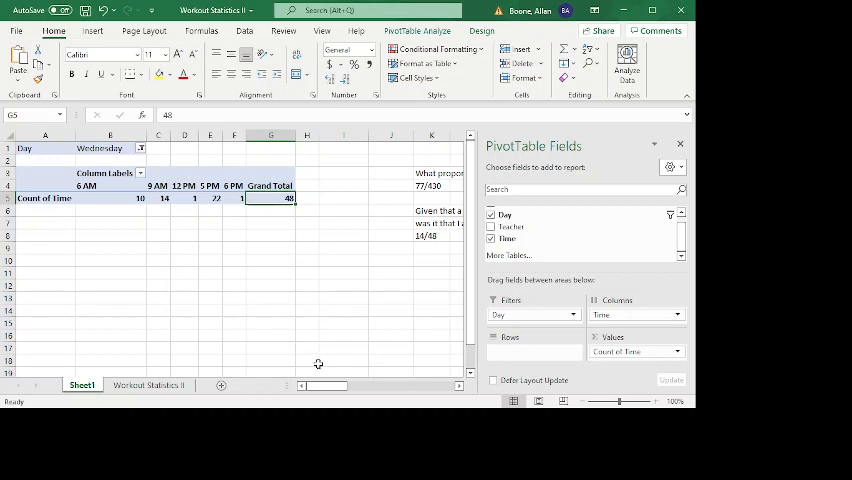
click(163, 198)
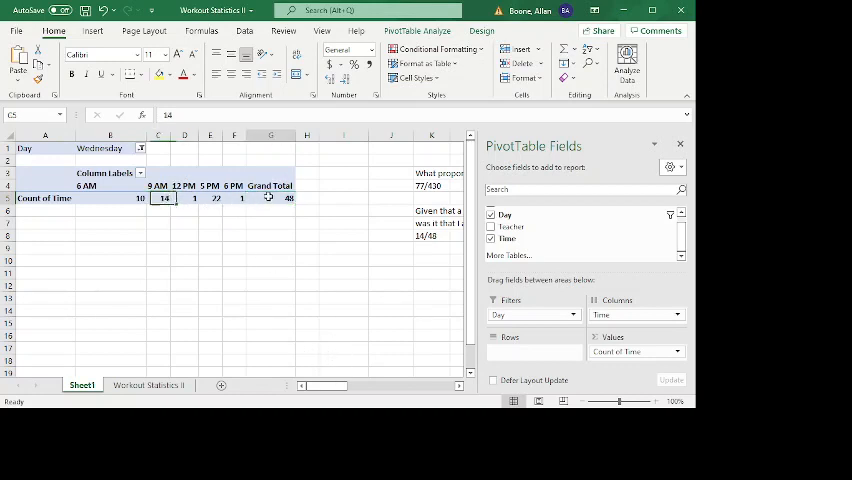
click(271, 197)
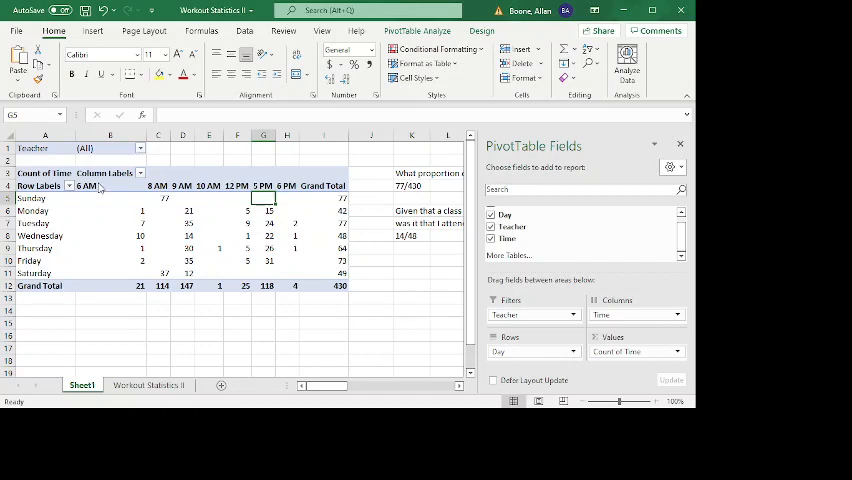
mouse_move(113, 221)
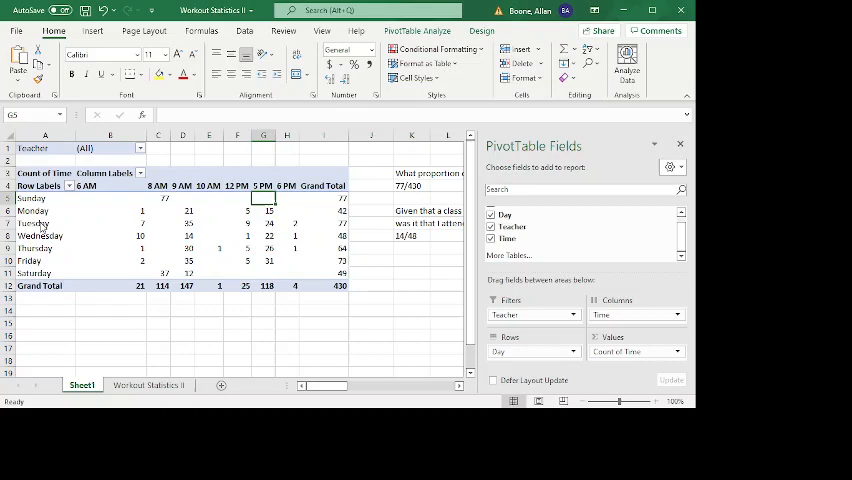
mouse_move(63, 313)
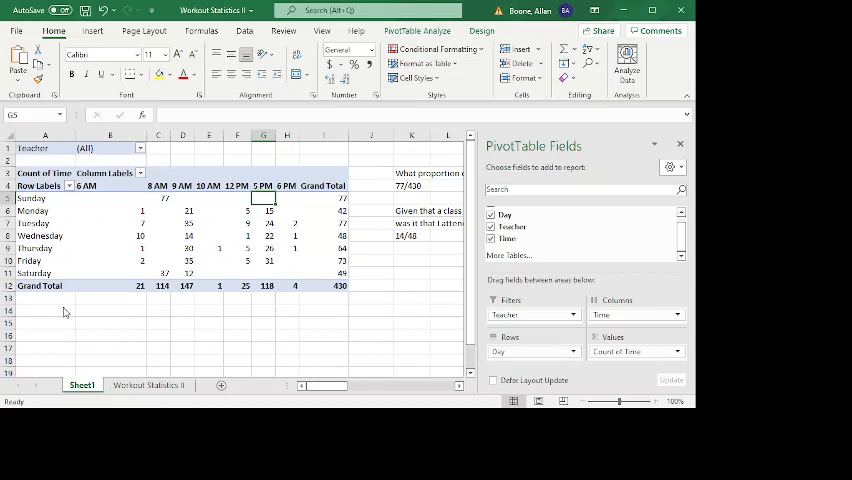
Step: Select the PivotTable to begin rearranging its fields
click(140, 148)
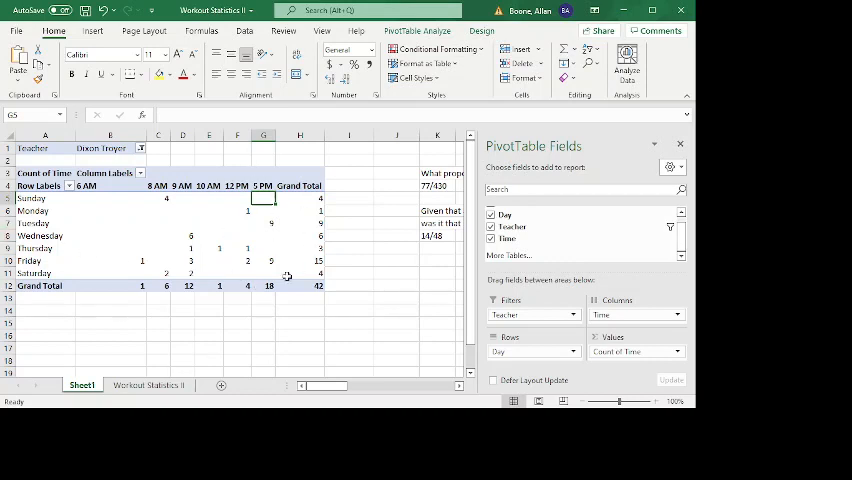
mouse_move(160, 323)
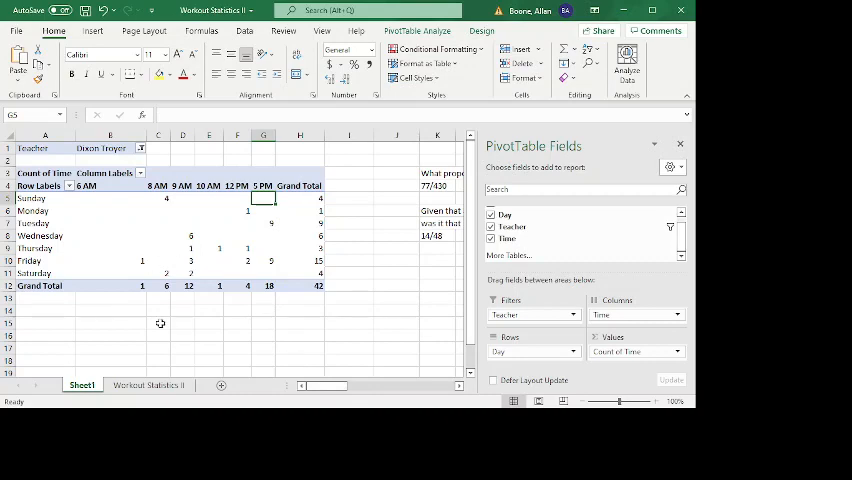
mouse_move(376, 310)
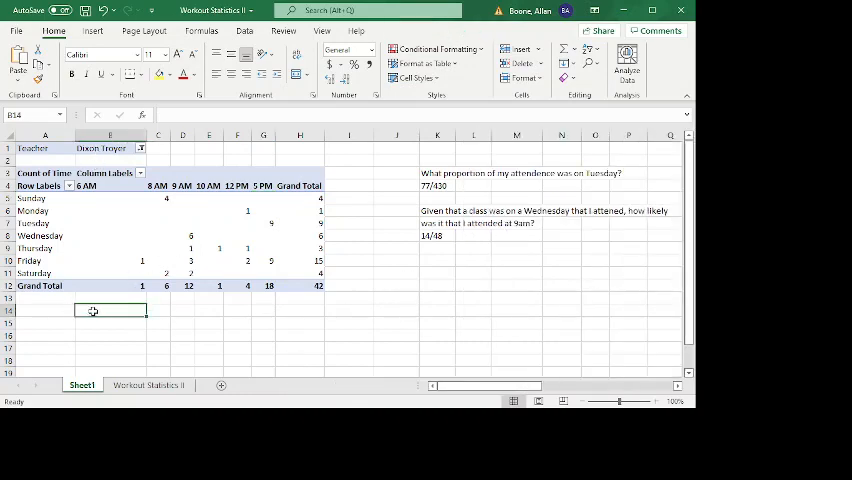
Step: Enter the question about the teacher's class being on a Friday at 5pm in B14
text(Given that Dixon Tryoer was my instructor, what is the probability tha)
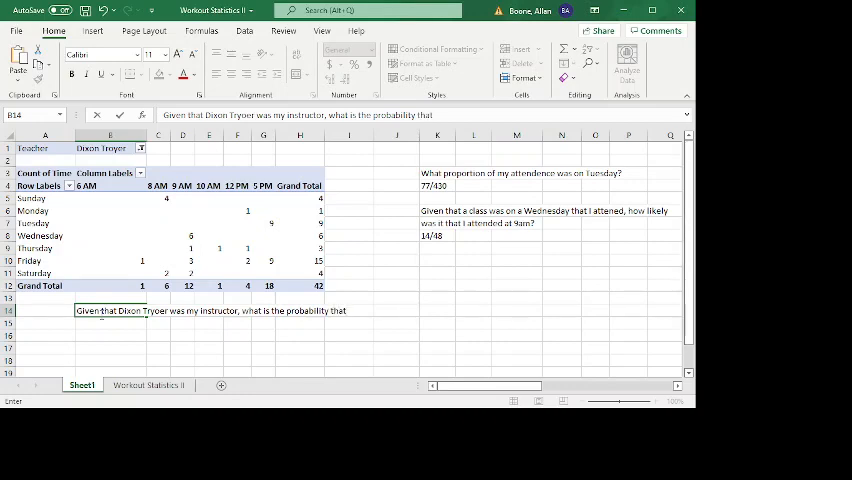
text(t)
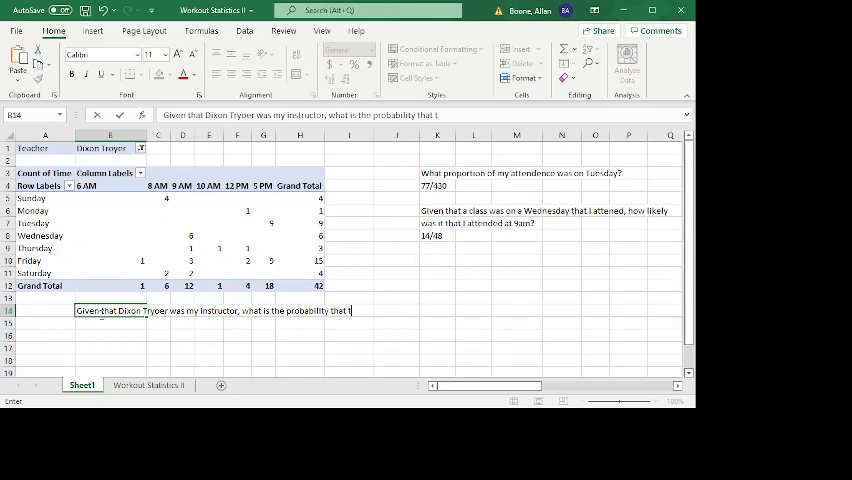
text(he)
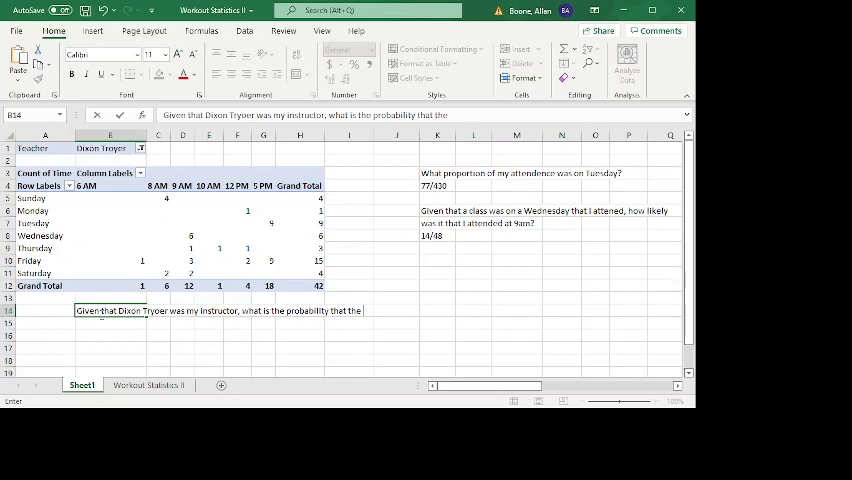
text(class)
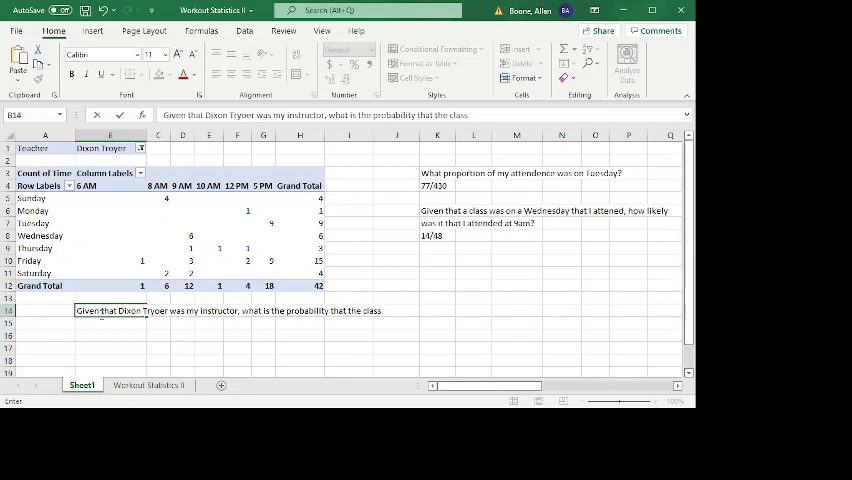
text(was)
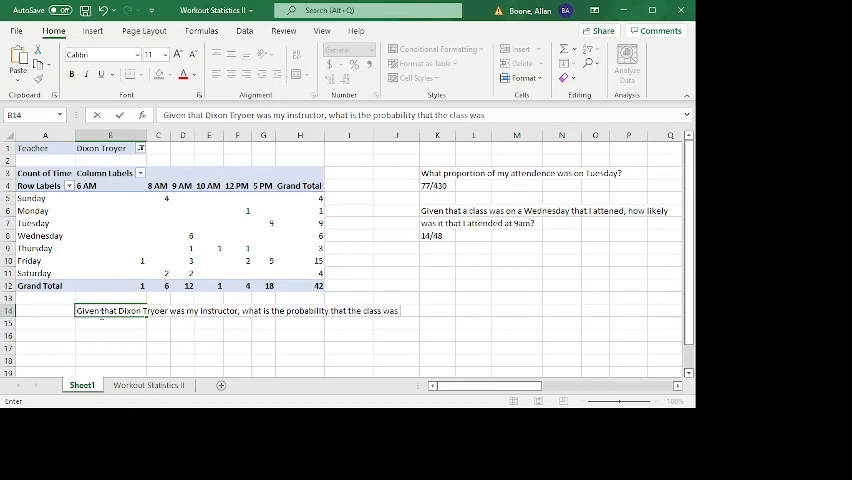
text(on a Friday)
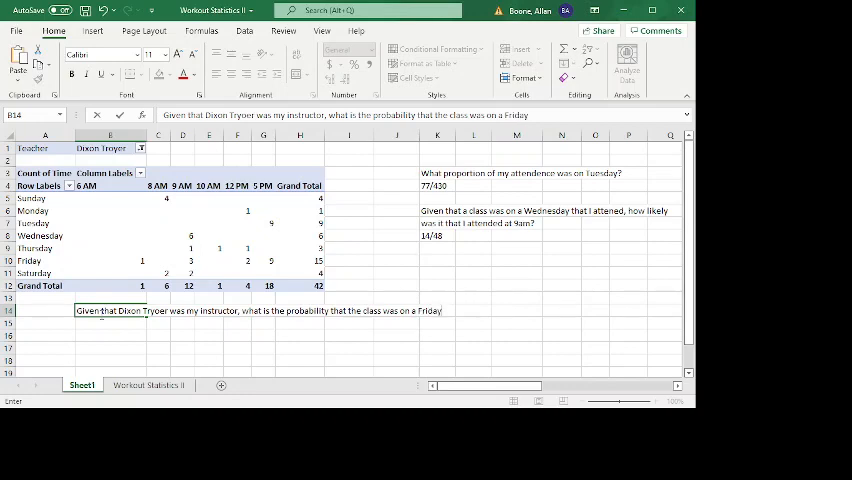
text(at 5p)
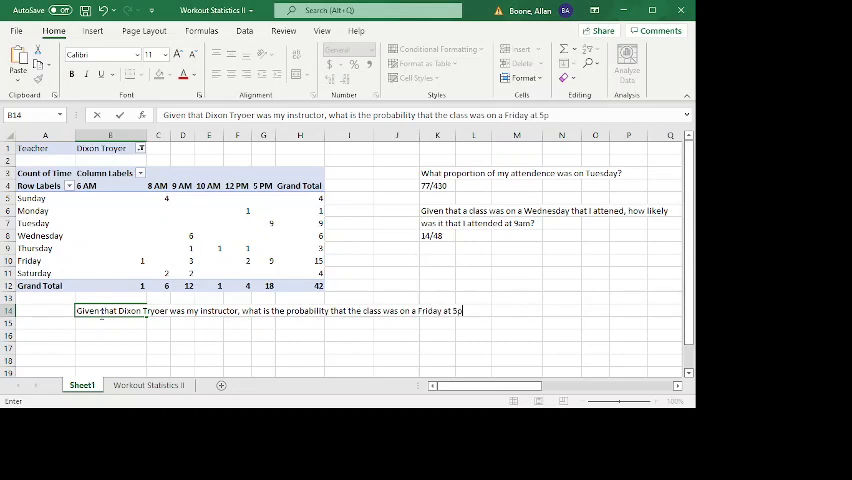
key(Return)
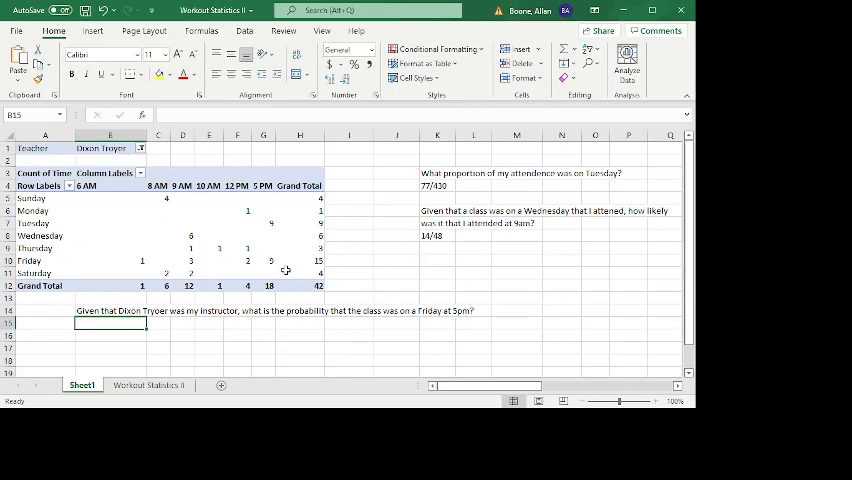
Step: Check the Friday 5 PM count and enter =9/42, replacing the date-converted entry
click(247, 261)
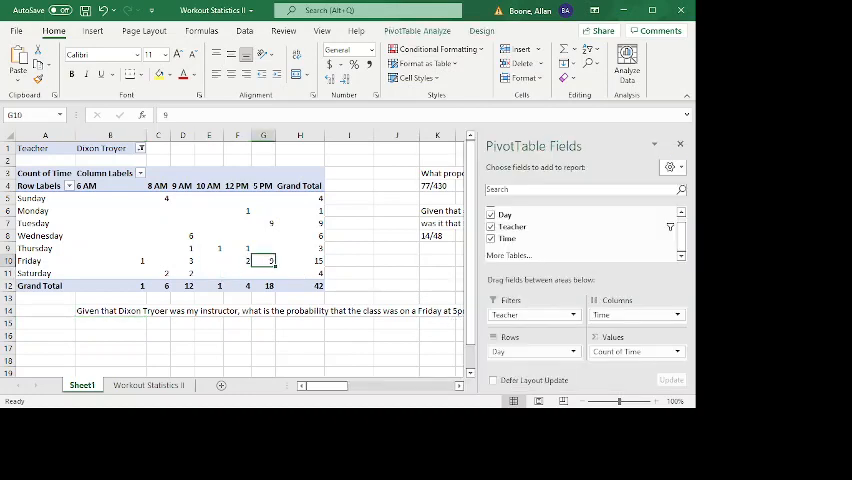
click(110, 322)
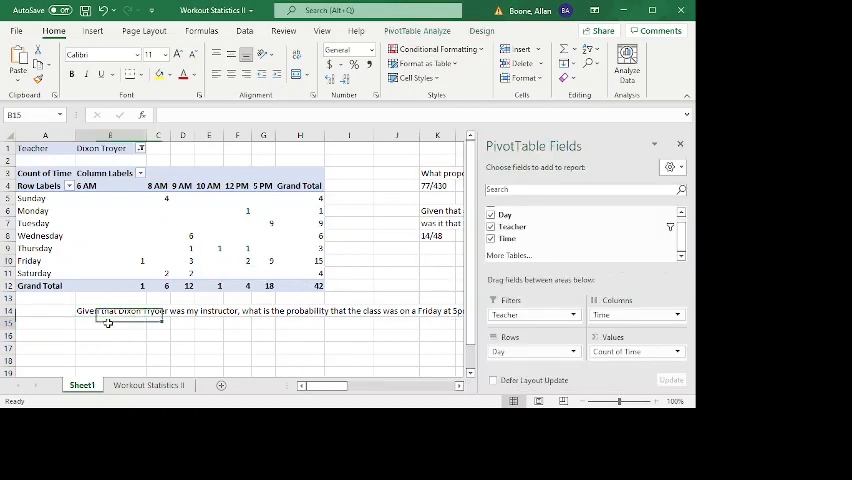
text(9/)
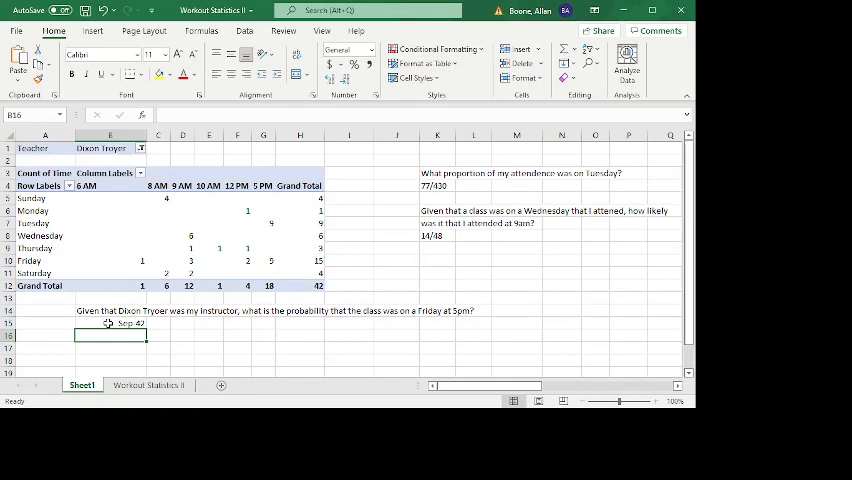
click(109, 323)
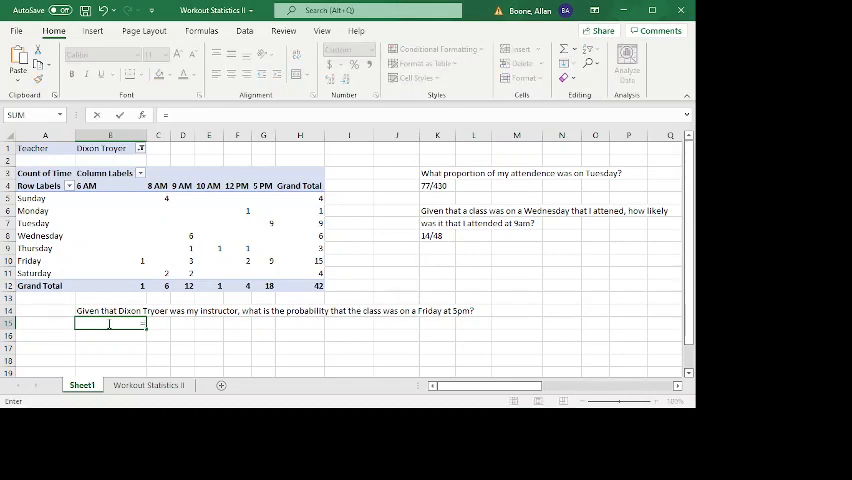
text(=9/42)
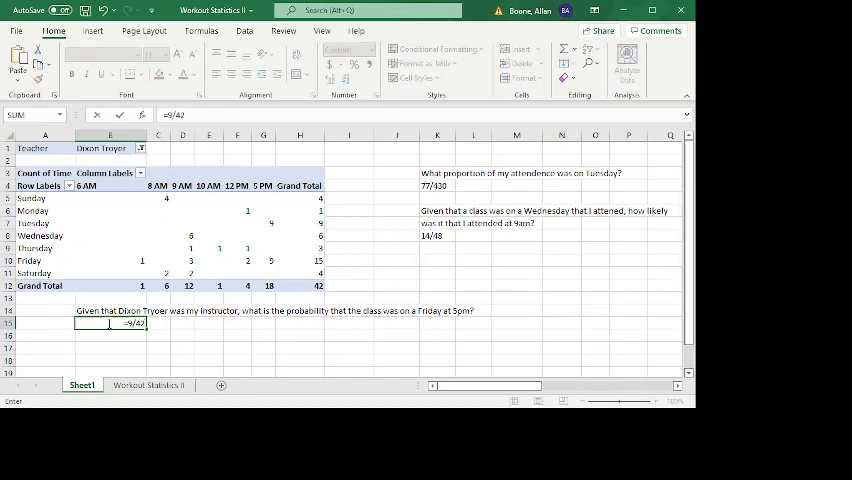
key(Return)
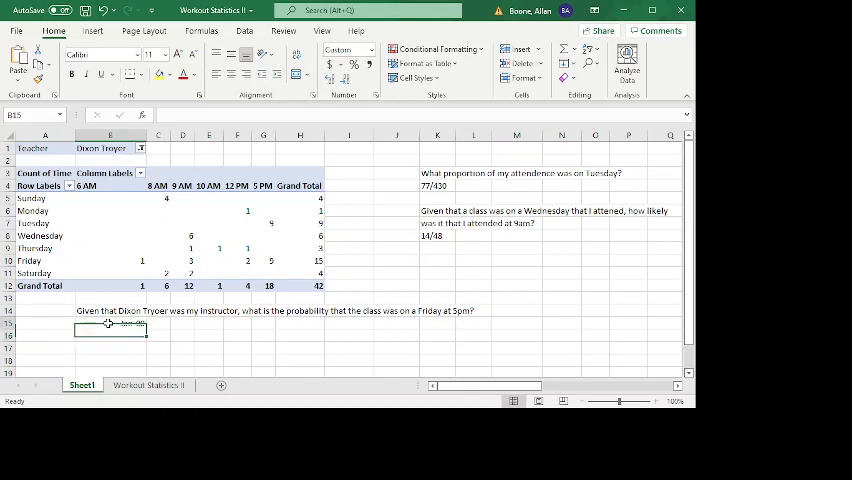
click(157, 322)
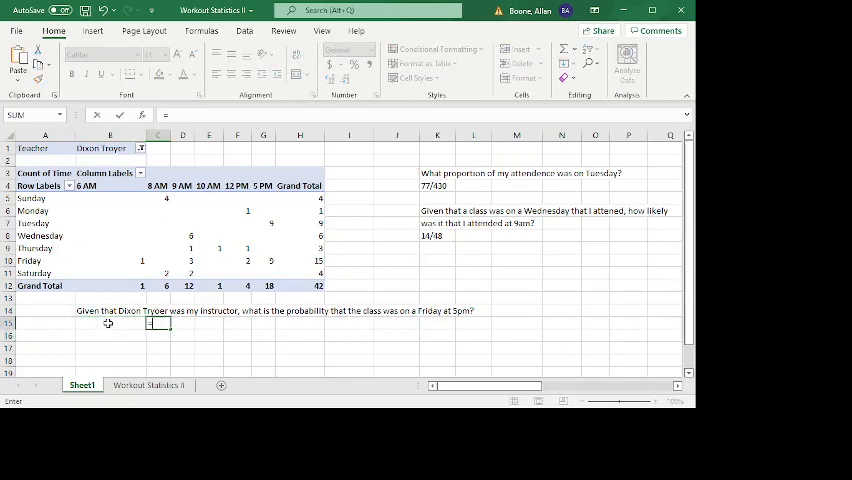
text(=9/42)
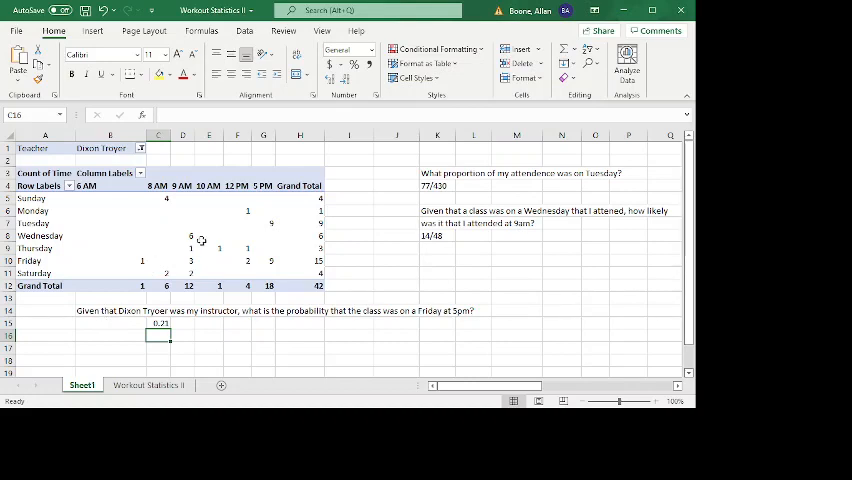
click(182, 198)
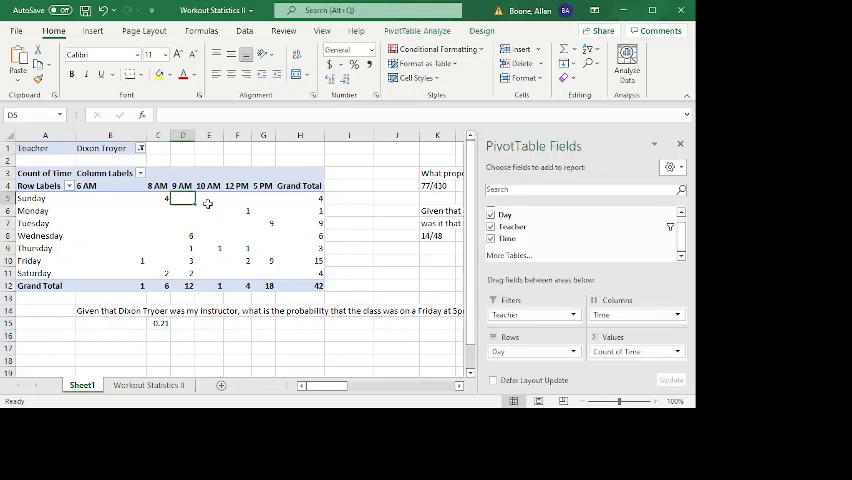
click(208, 198)
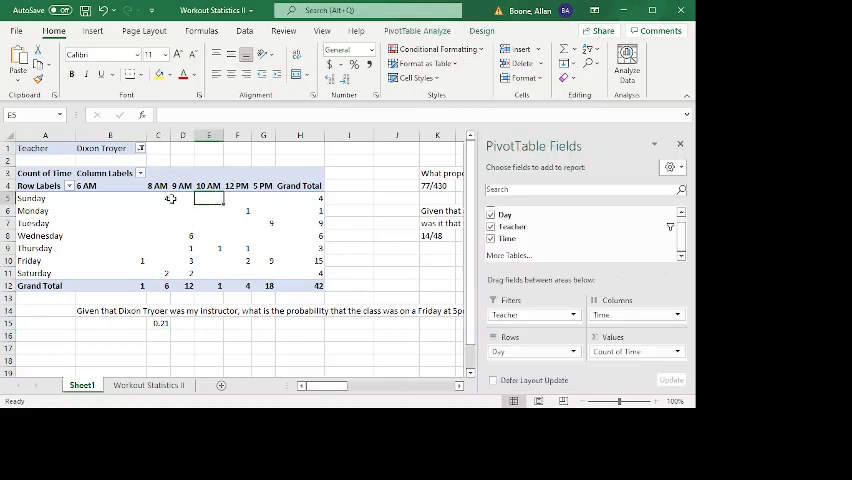
click(183, 197)
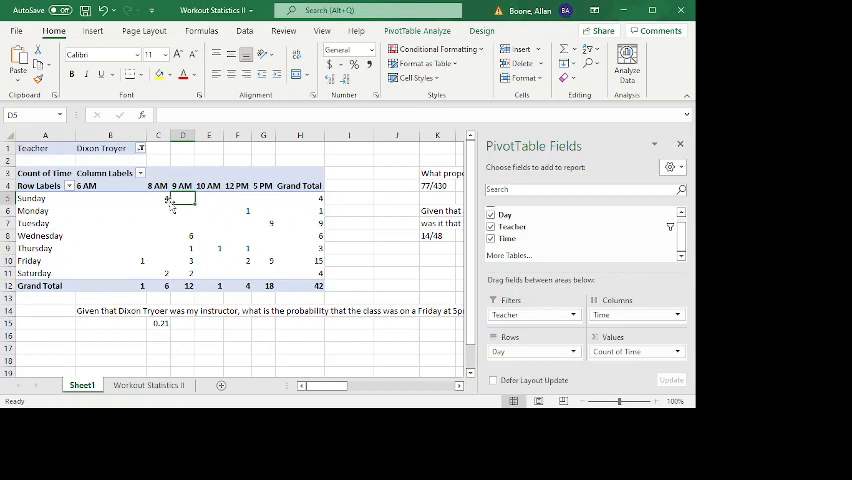
click(299, 197)
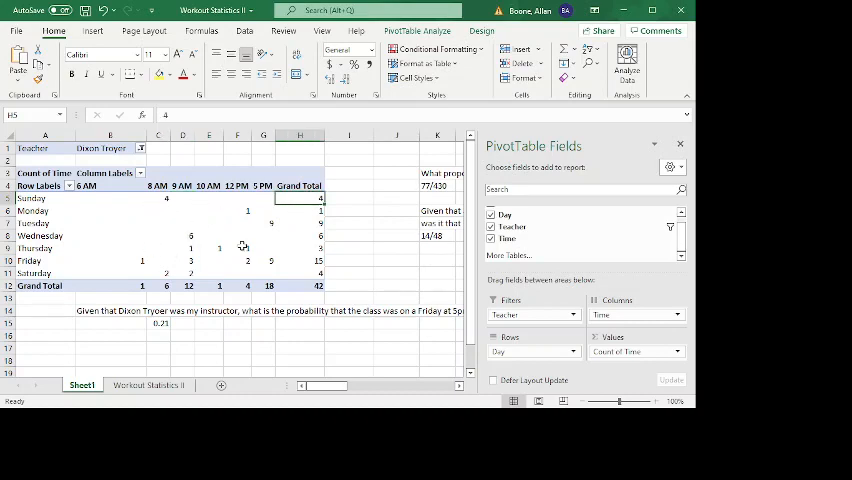